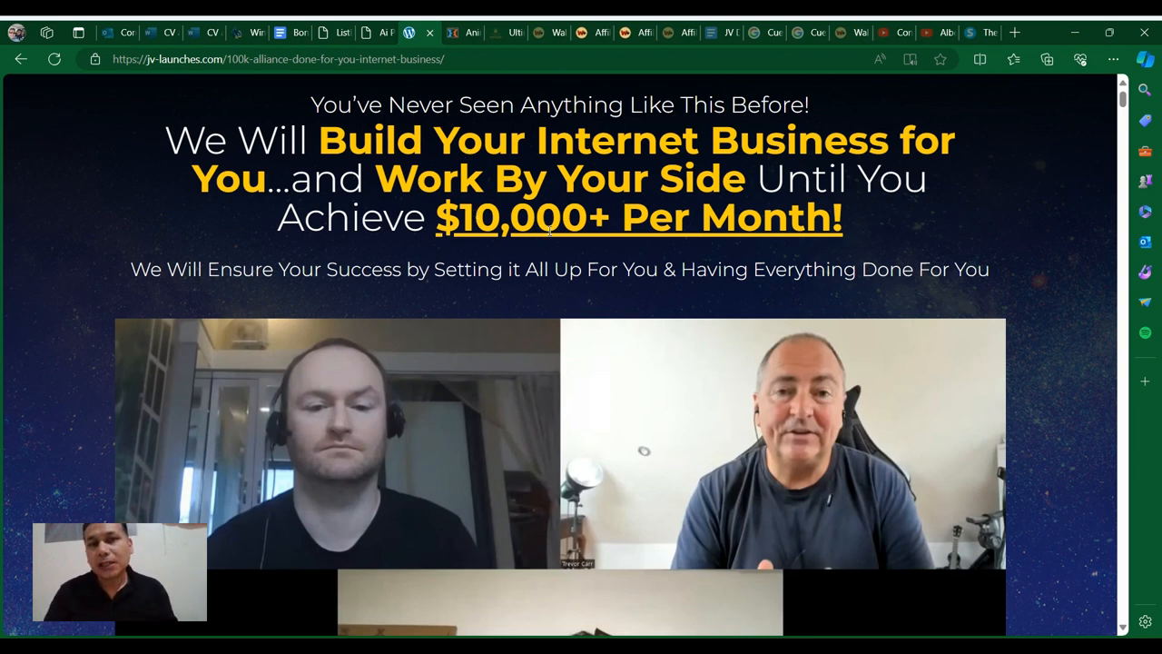
pyautogui.moveTo(643, 237)
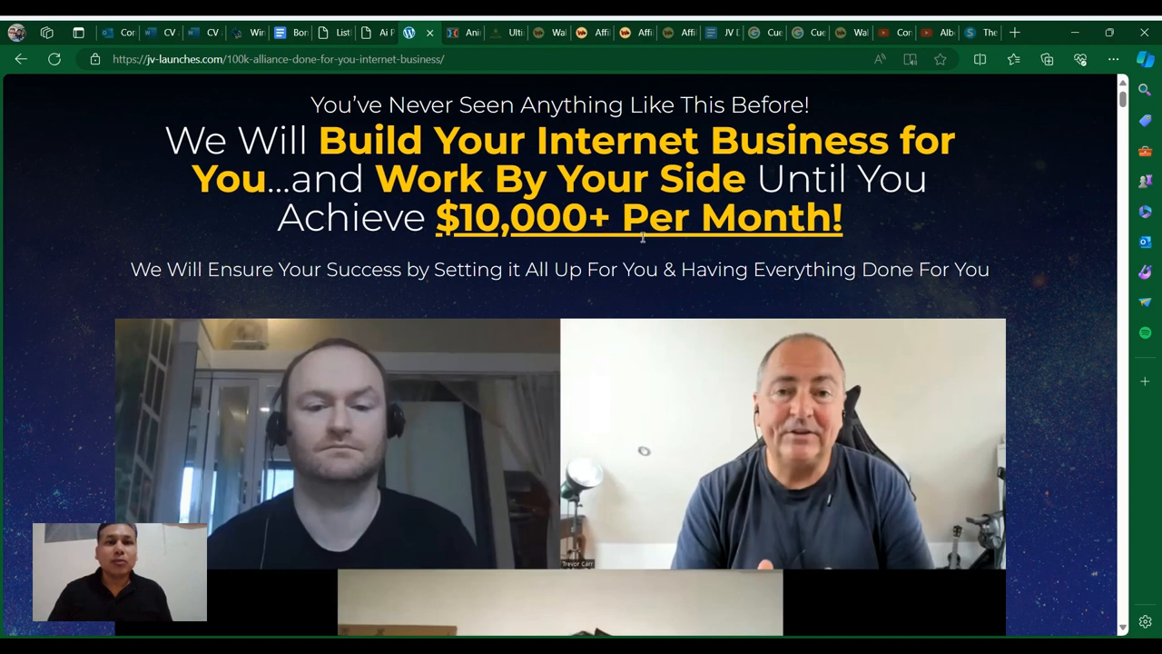
# Scroll past the 100K Alliance done-for-you video, then switch to the OmniFunnels AI JV Doc
pyautogui.scroll(-3)
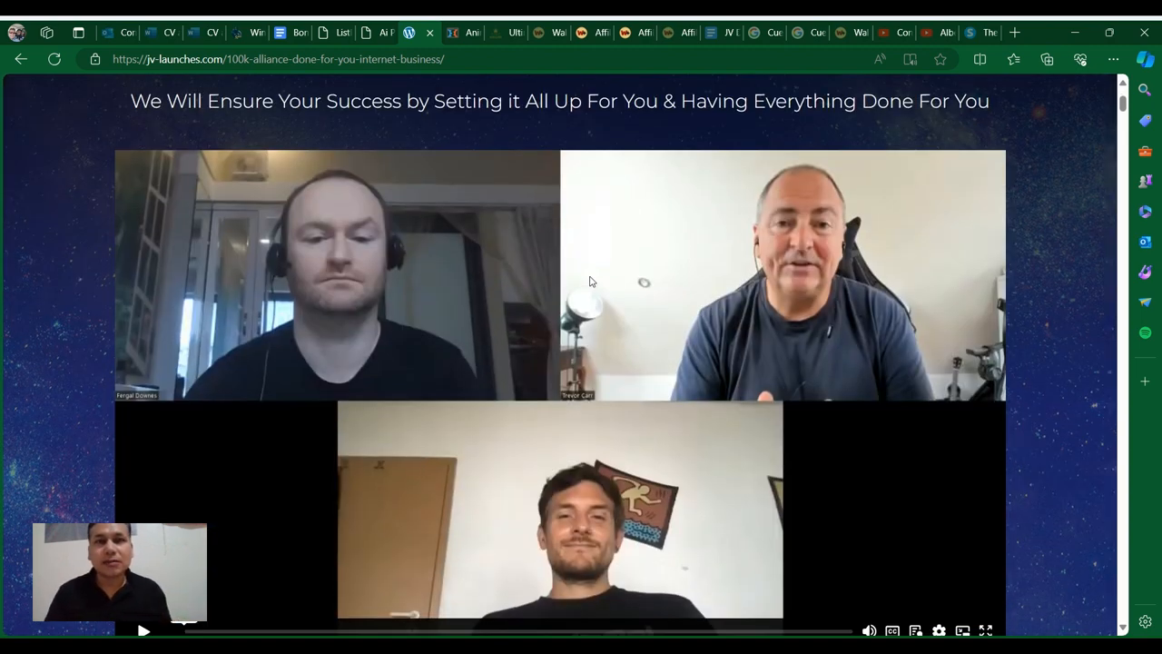
pyautogui.scroll(-3)
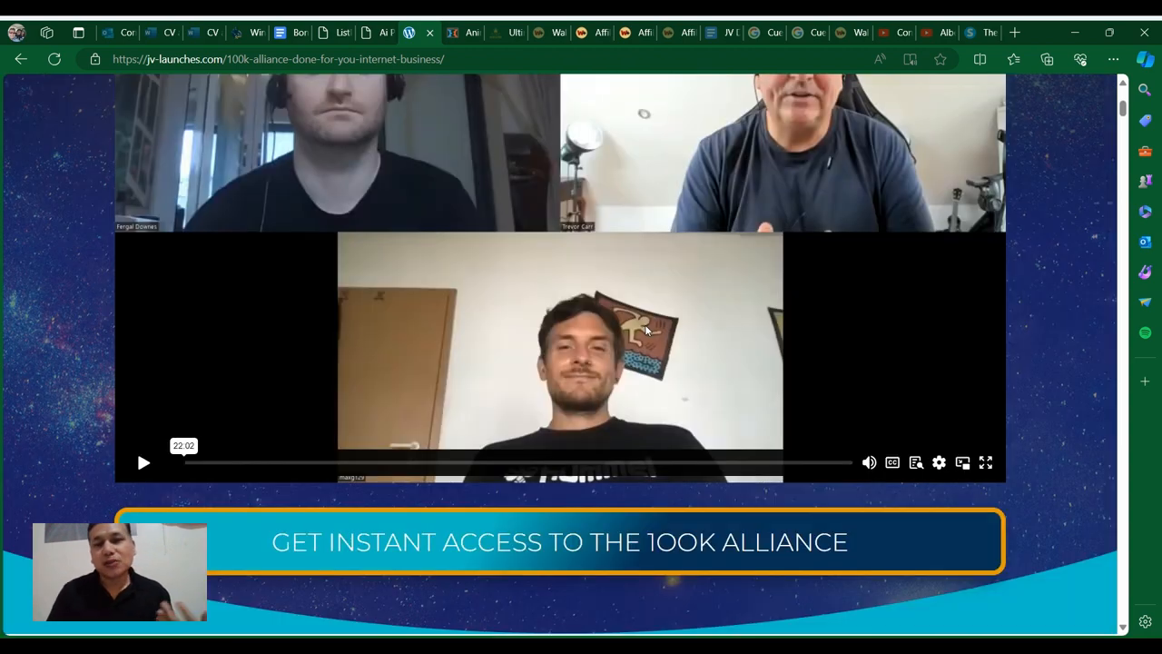
pyautogui.scroll(-3)
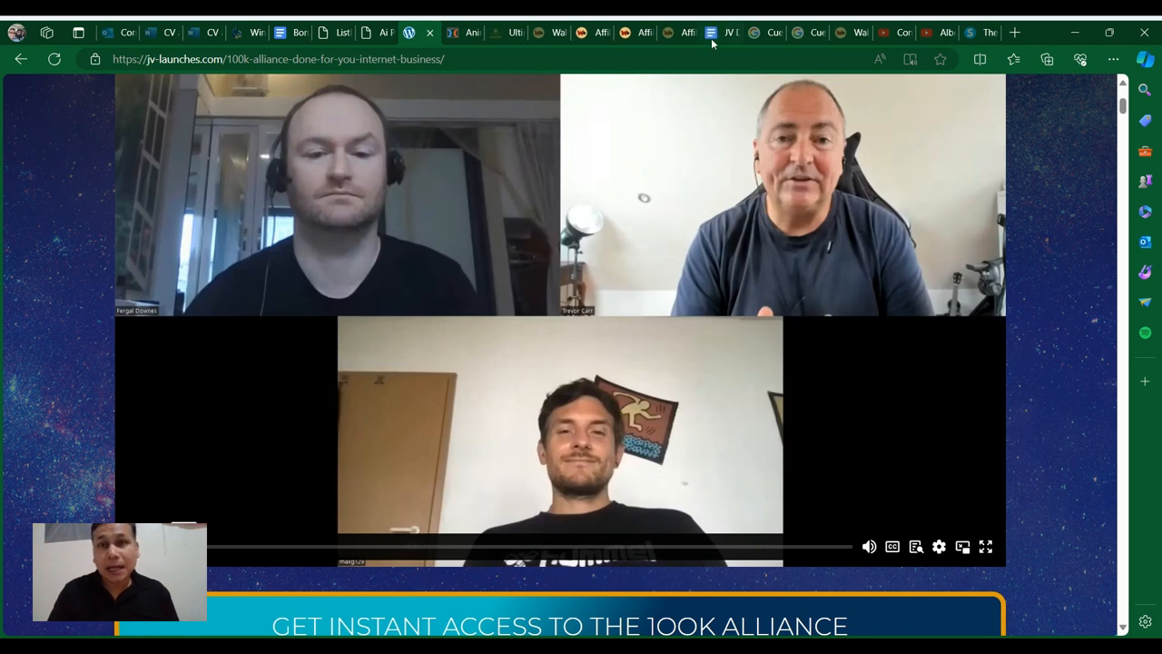
pyautogui.click(717, 33)
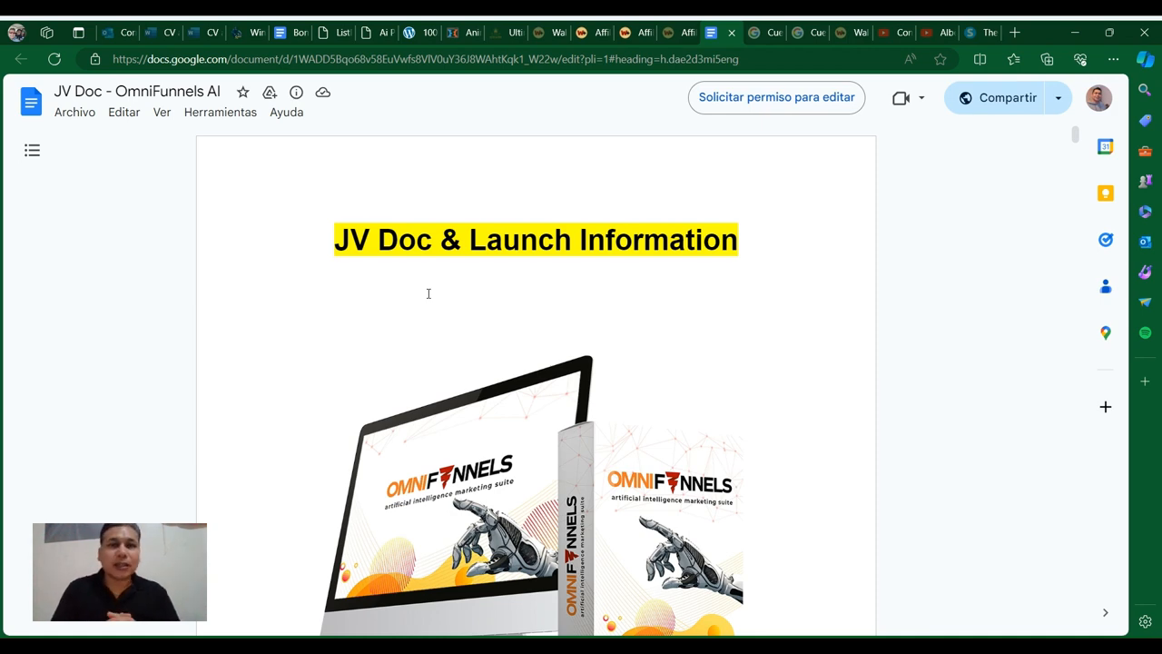
# Read down the JV doc to its JV page link, launch date and launch end date
pyautogui.scroll(-3)
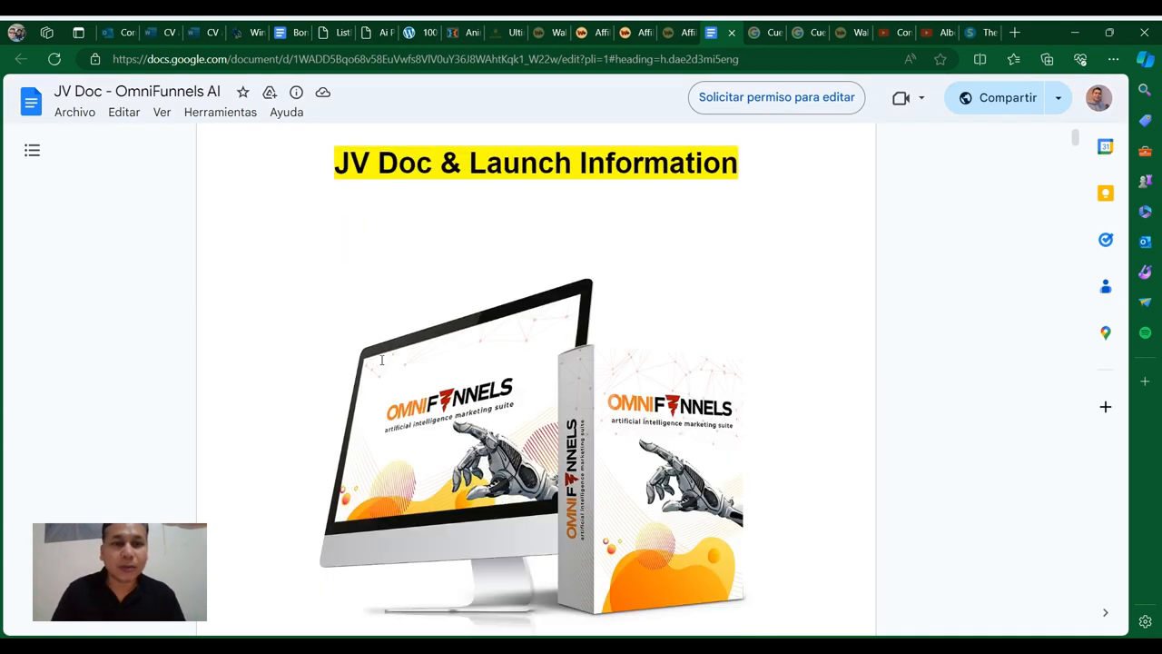
pyautogui.scroll(-3)
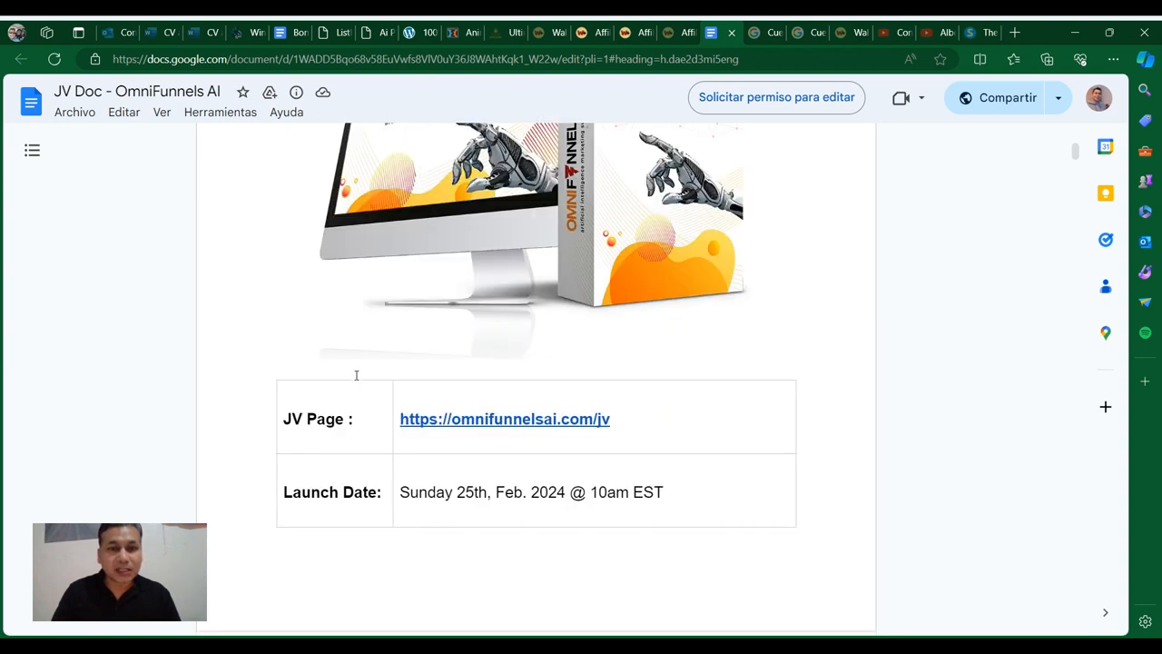
pyautogui.scroll(-3)
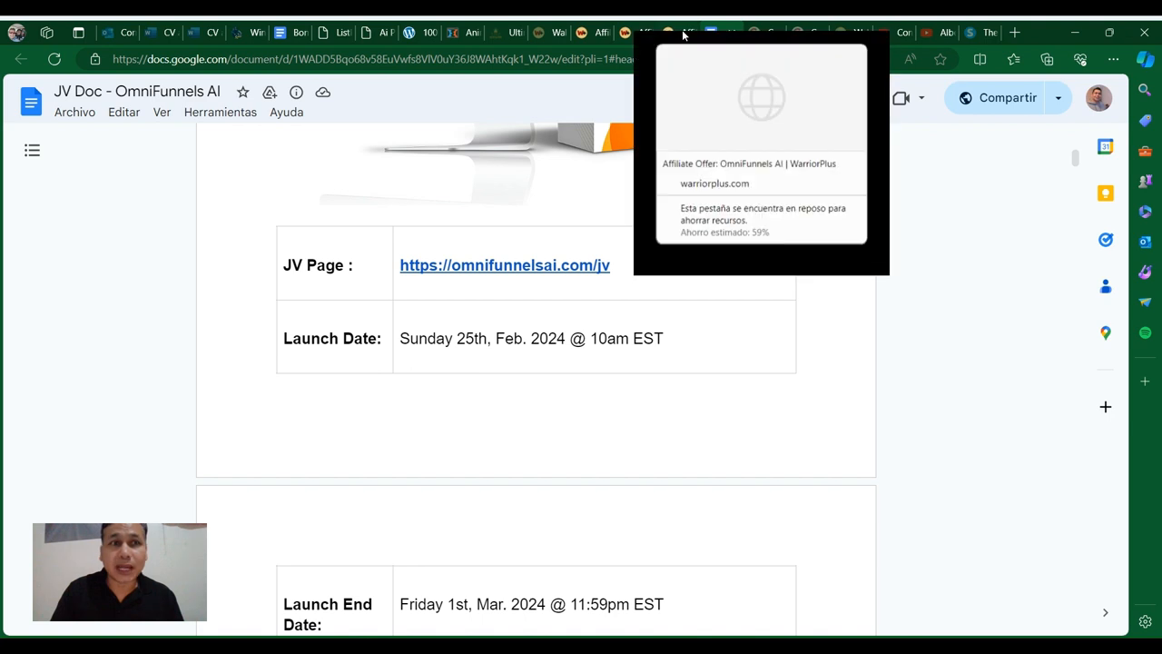
# Review the WarriorPlus OmniFunnels AI offer's price and commission ranges, then return to the JV doc
pyautogui.click(722, 33)
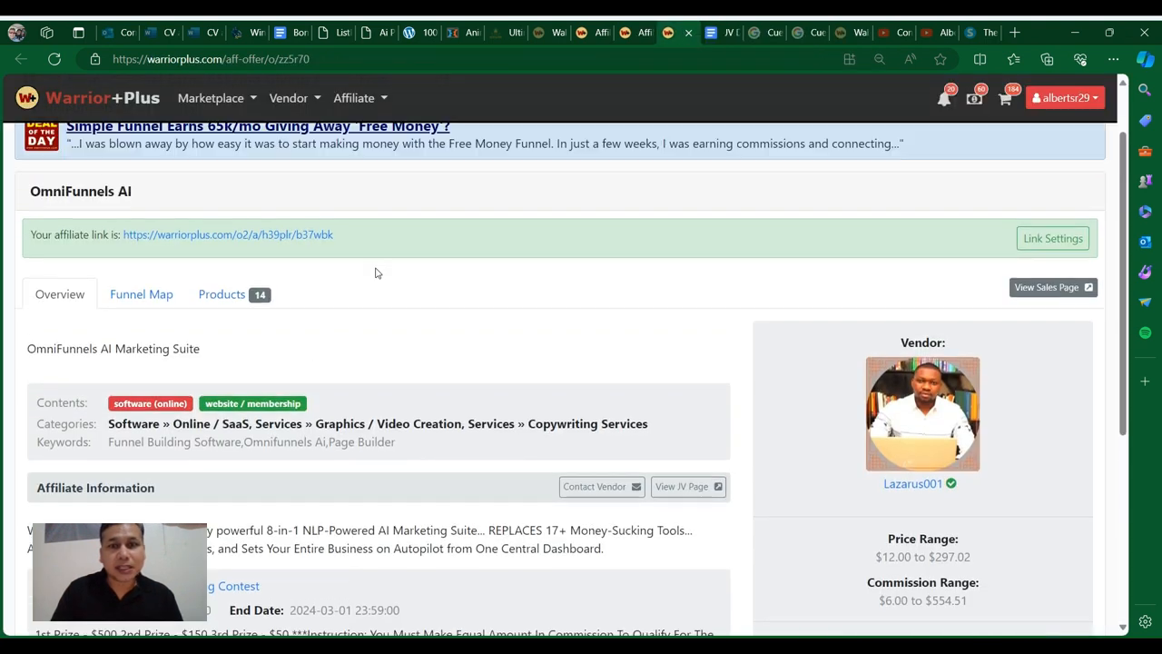
pyautogui.moveTo(686, 487)
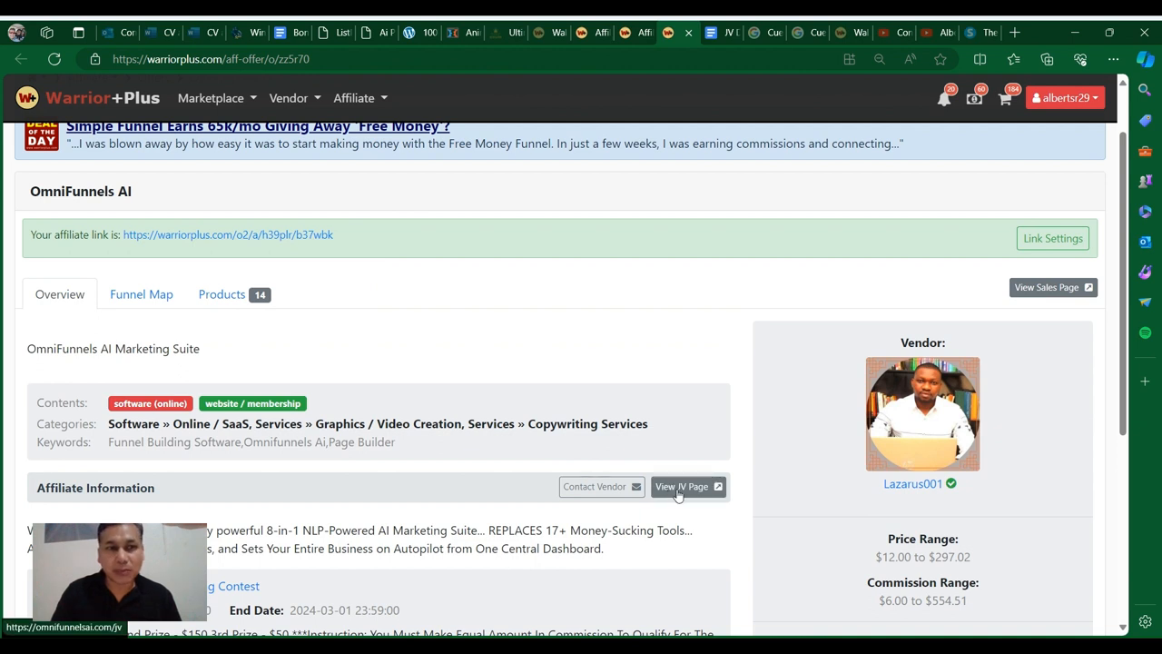
pyautogui.moveTo(679, 358)
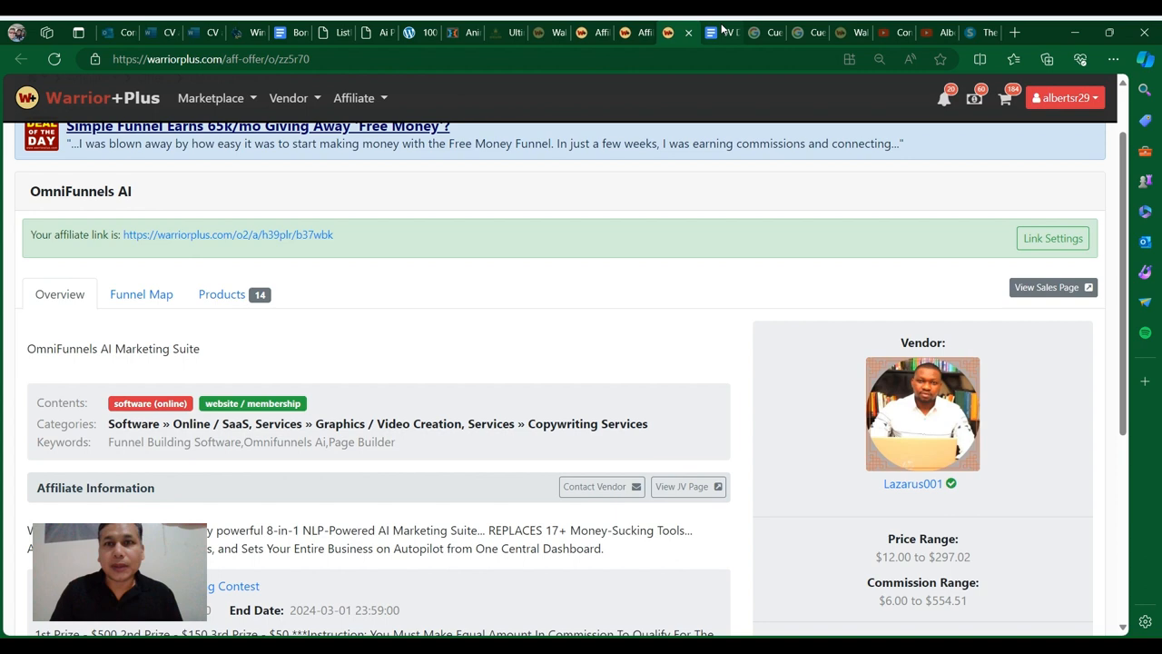
pyautogui.click(712, 33)
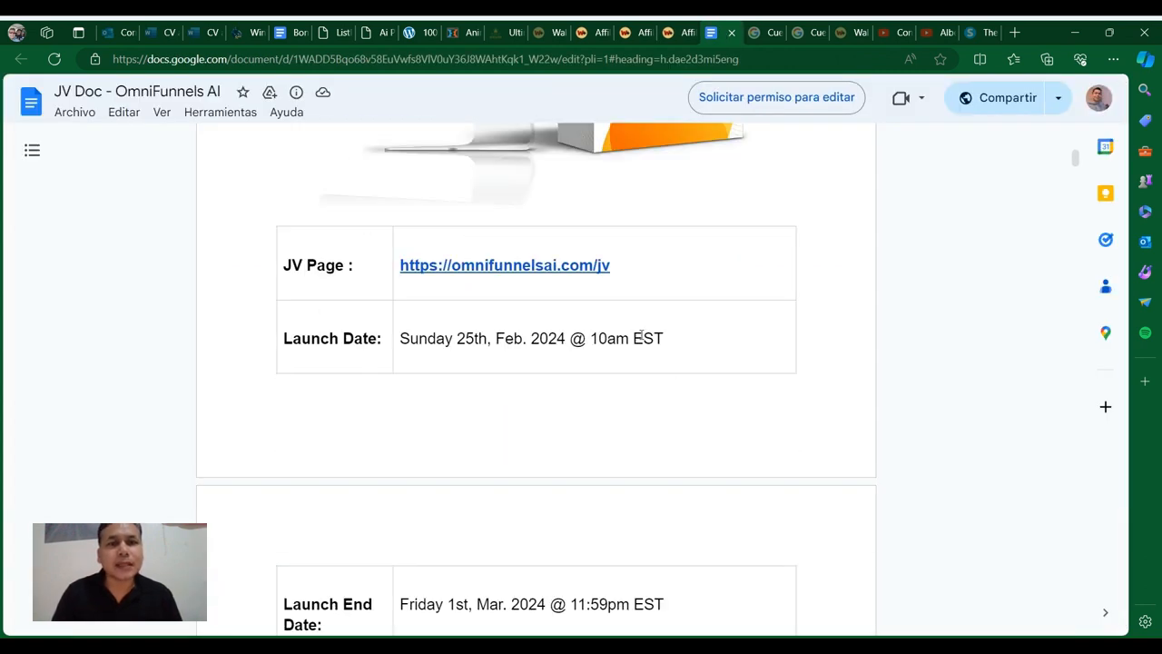
# Scroll the launch table through the $17 price, early-bird timing, sales page preview and demo video link
pyautogui.scroll(-3)
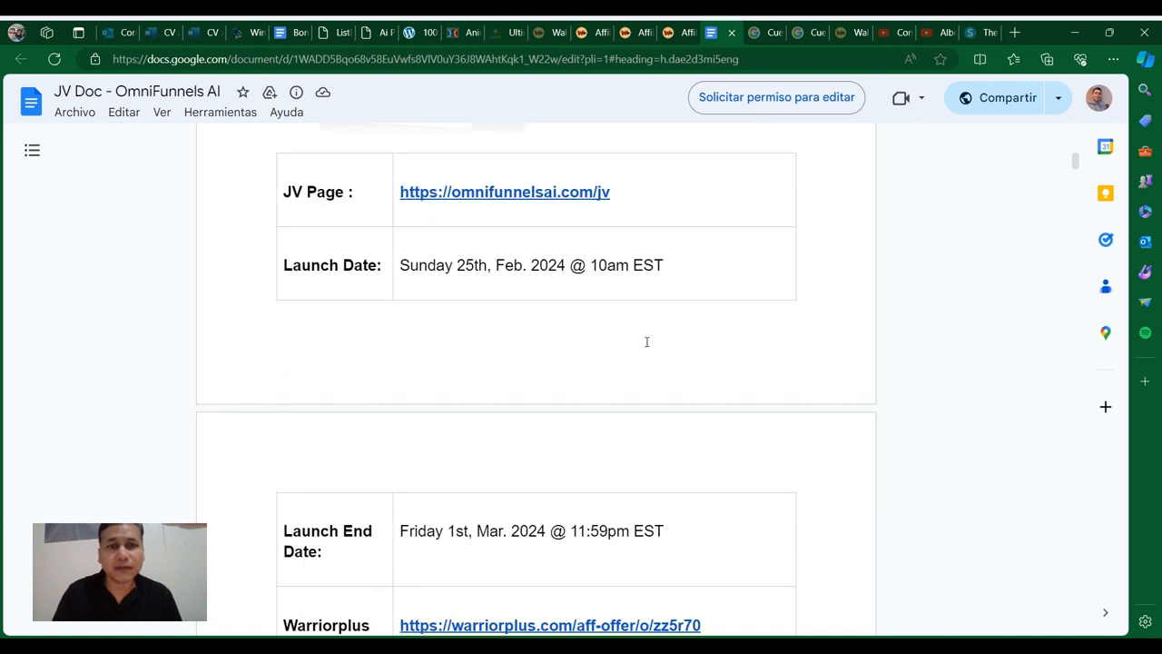
pyautogui.scroll(-3)
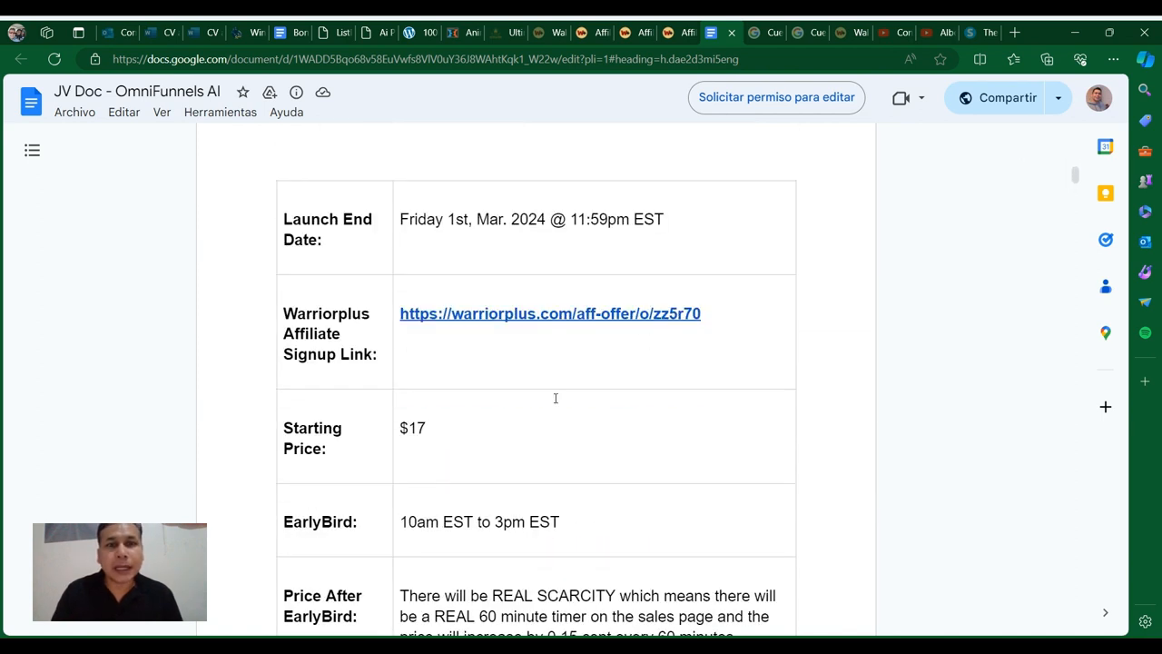
pyautogui.scroll(-3)
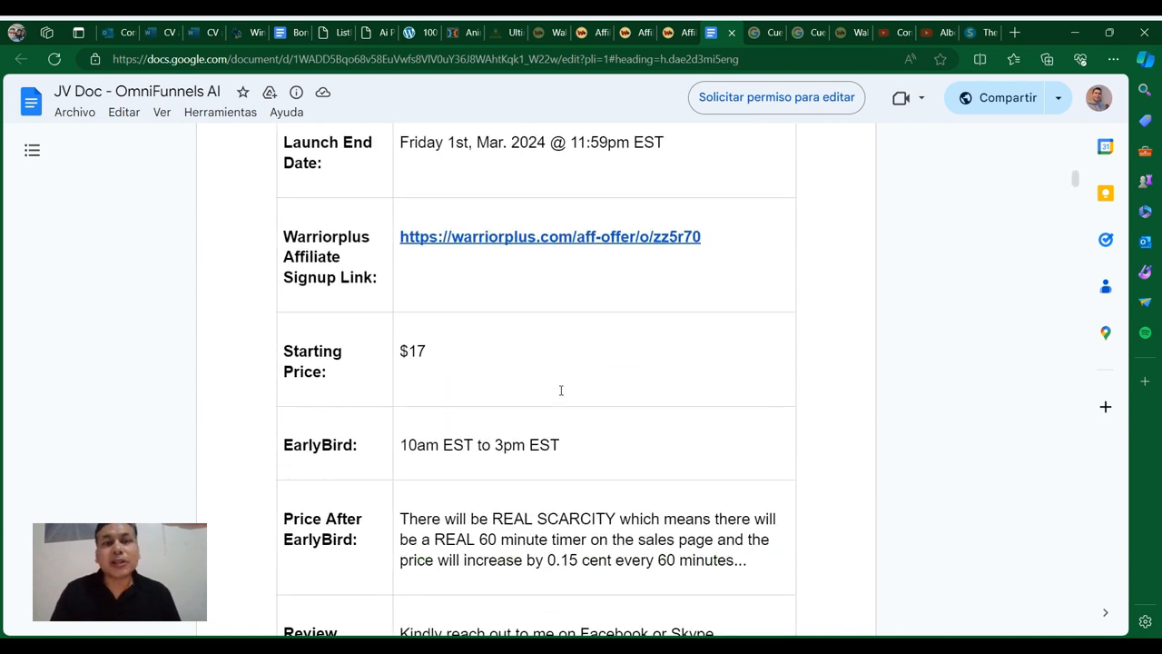
pyautogui.scroll(-3)
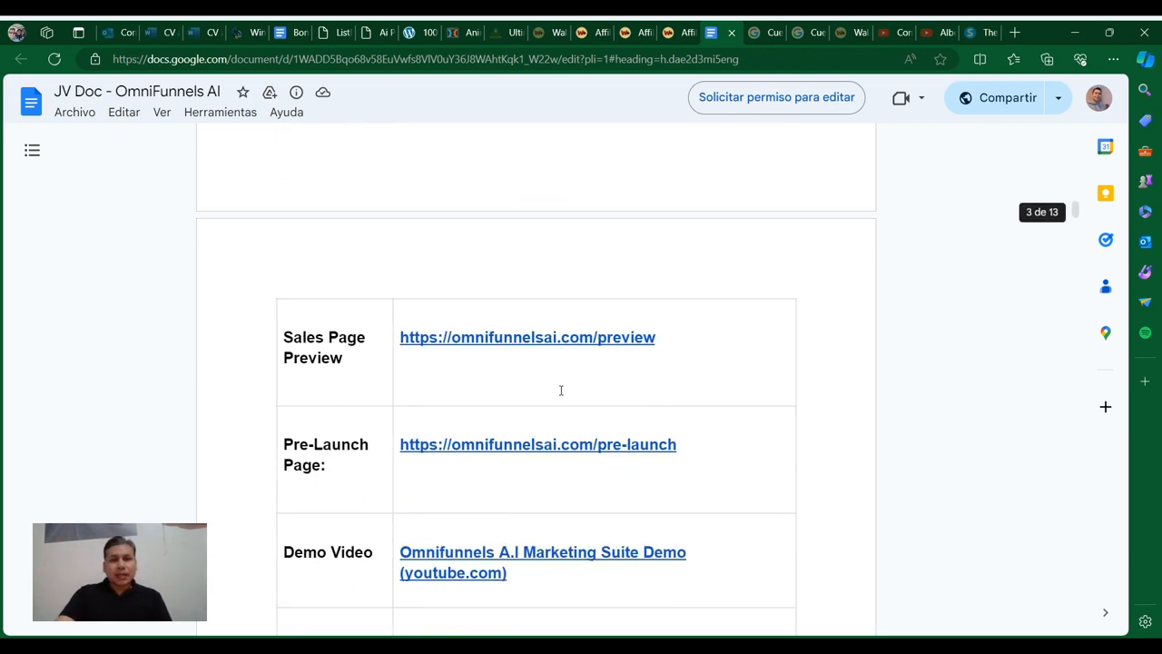
pyautogui.scroll(-3)
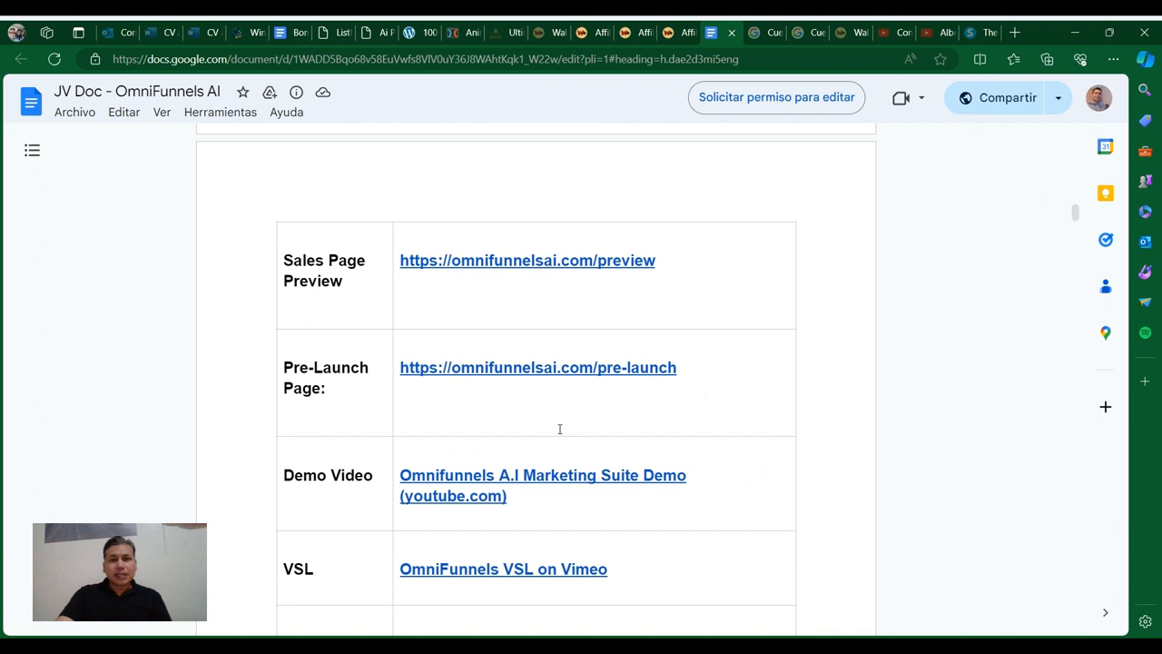
pyautogui.scroll(-3)
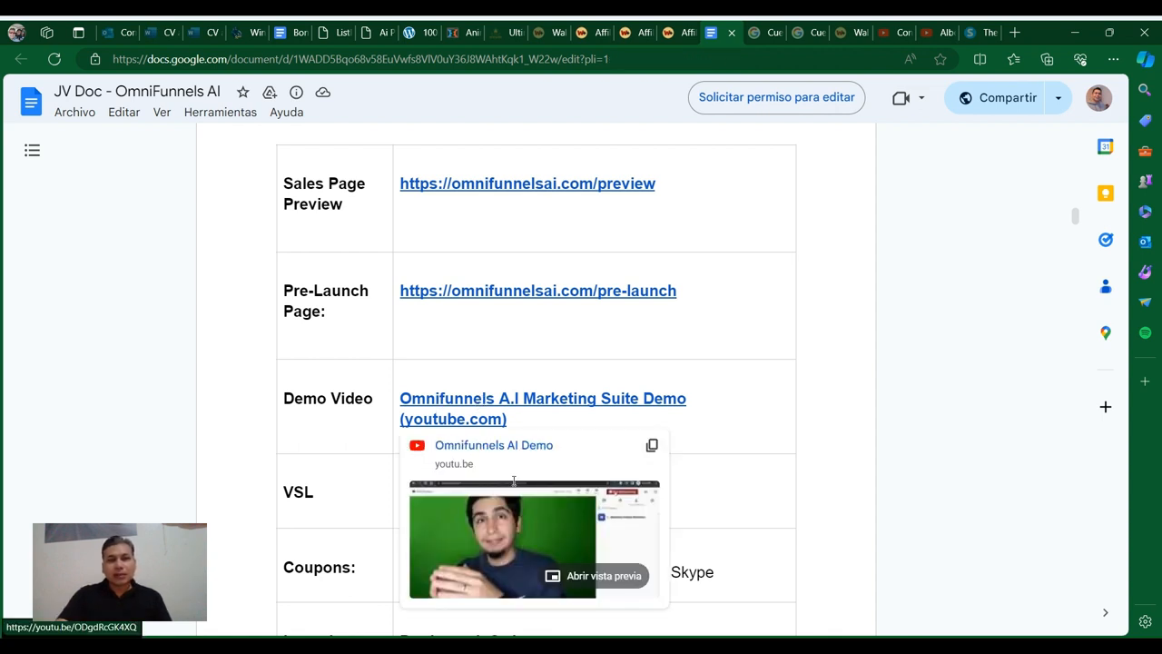
pyautogui.click(603, 574)
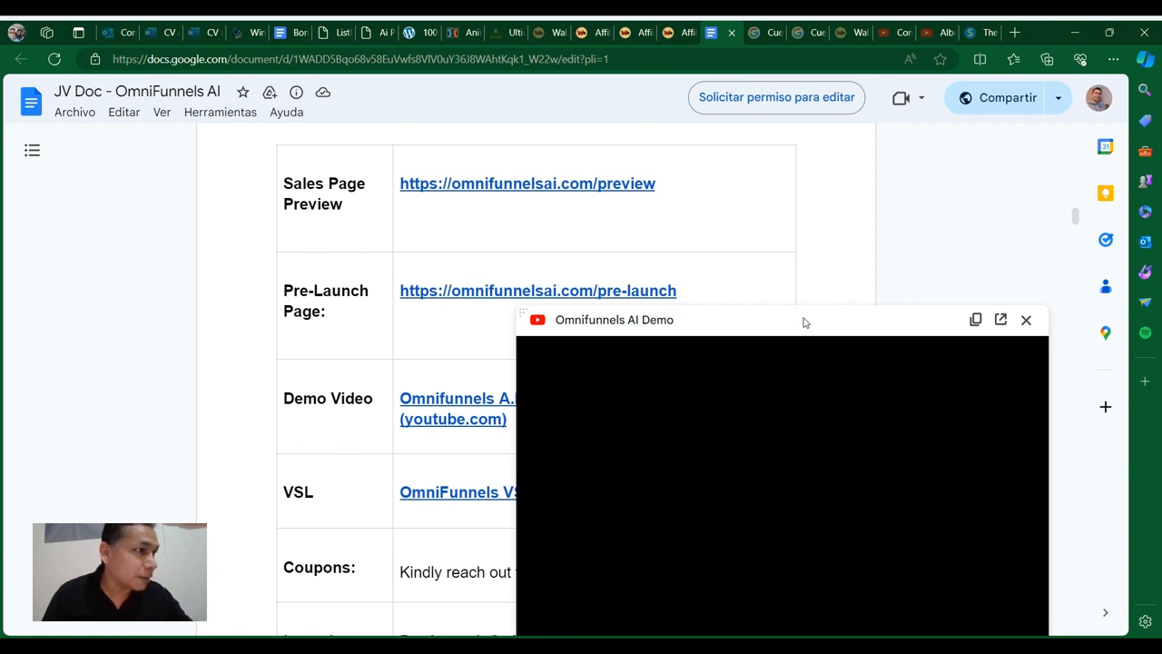
pyautogui.click(1028, 319)
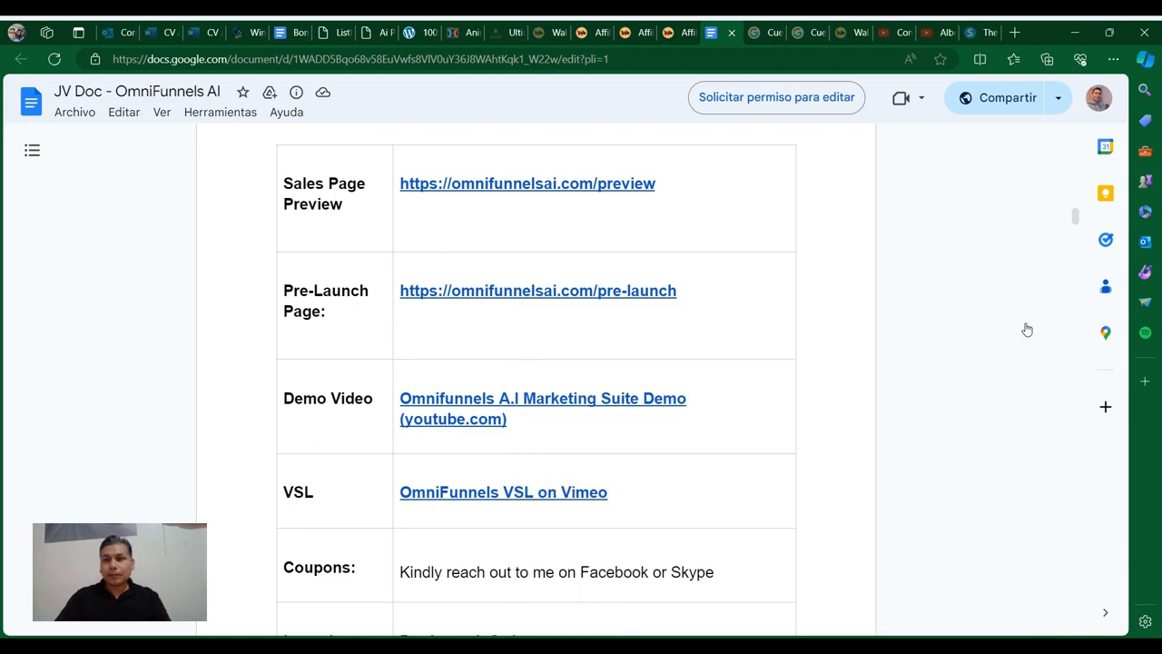
pyautogui.scroll(-3)
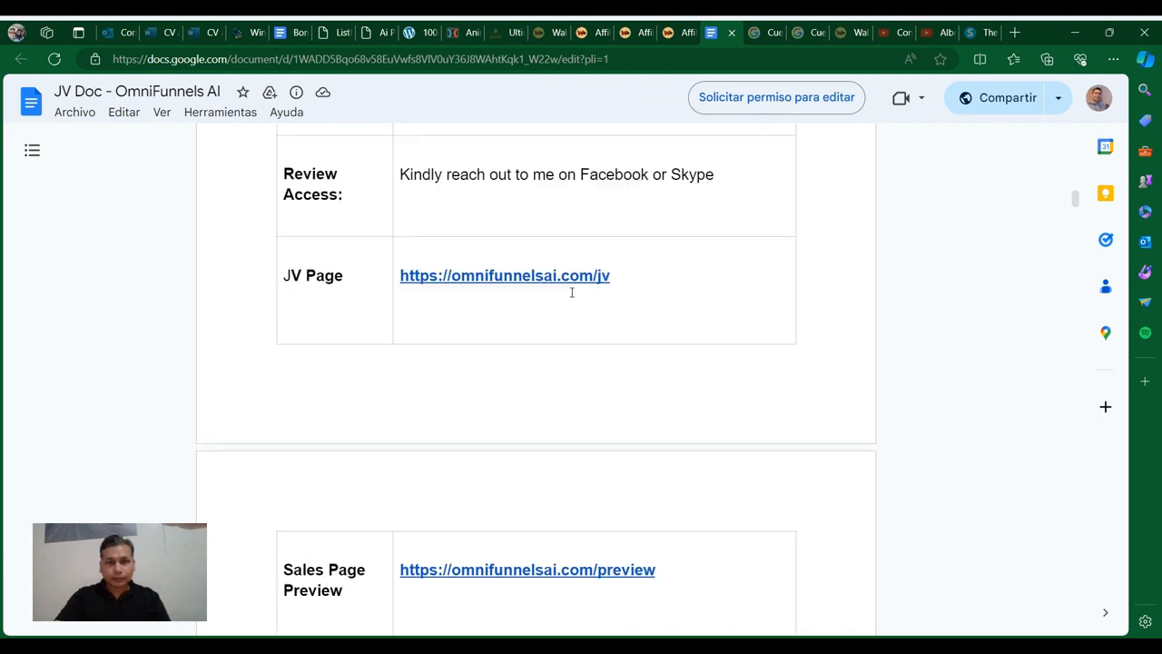
pyautogui.scroll(-3)
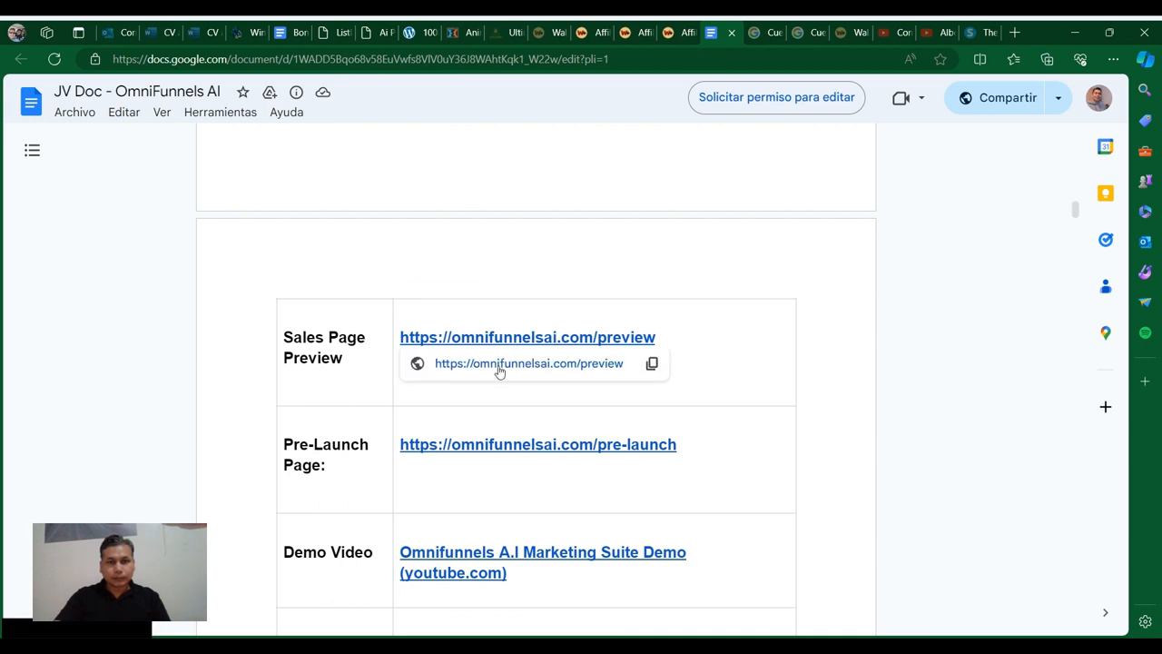
# Open omnifunnelsai.com/preview and play the Vimeo demo video through login into the dashboard
pyautogui.click(527, 336)
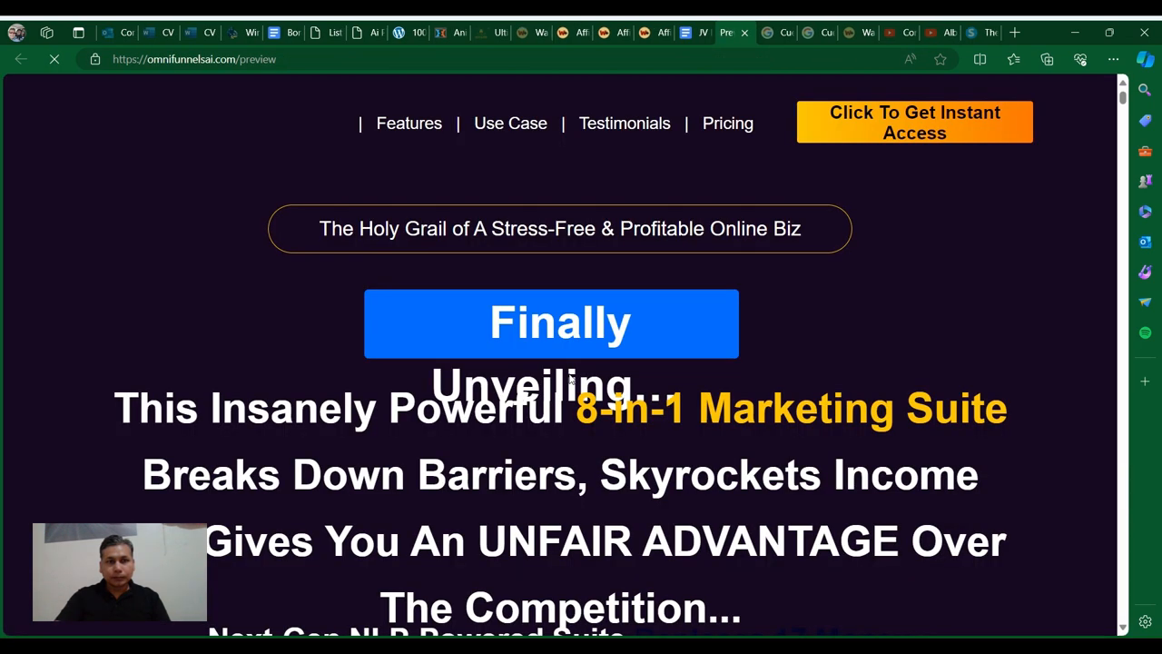
pyautogui.scroll(-3)
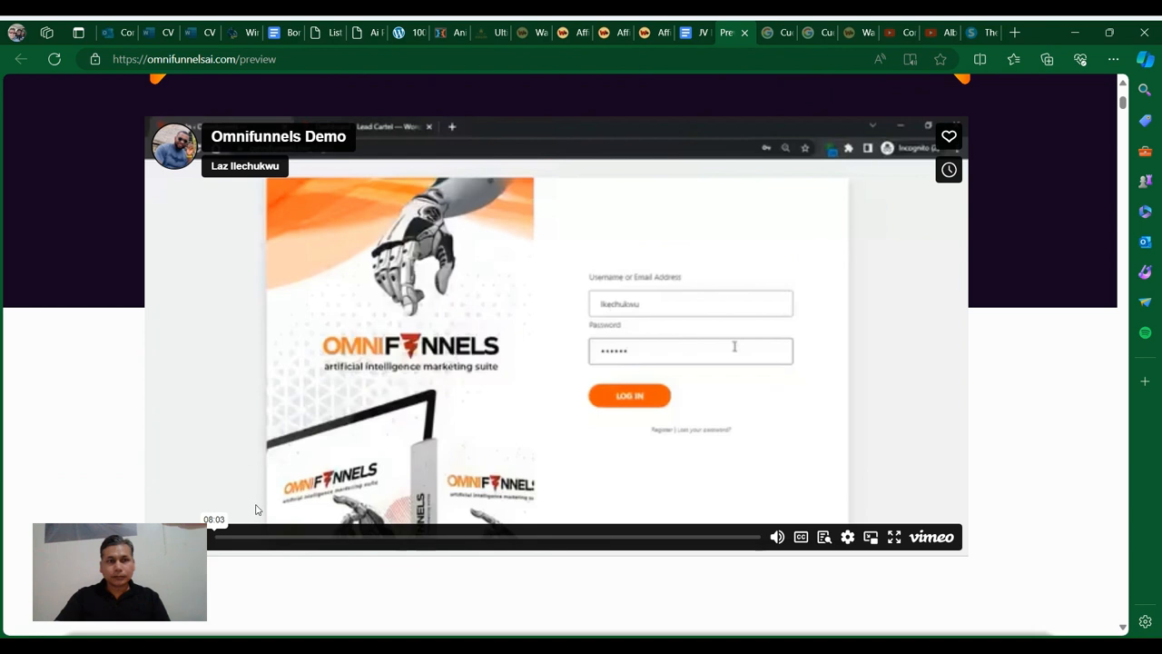
pyautogui.click(777, 537)
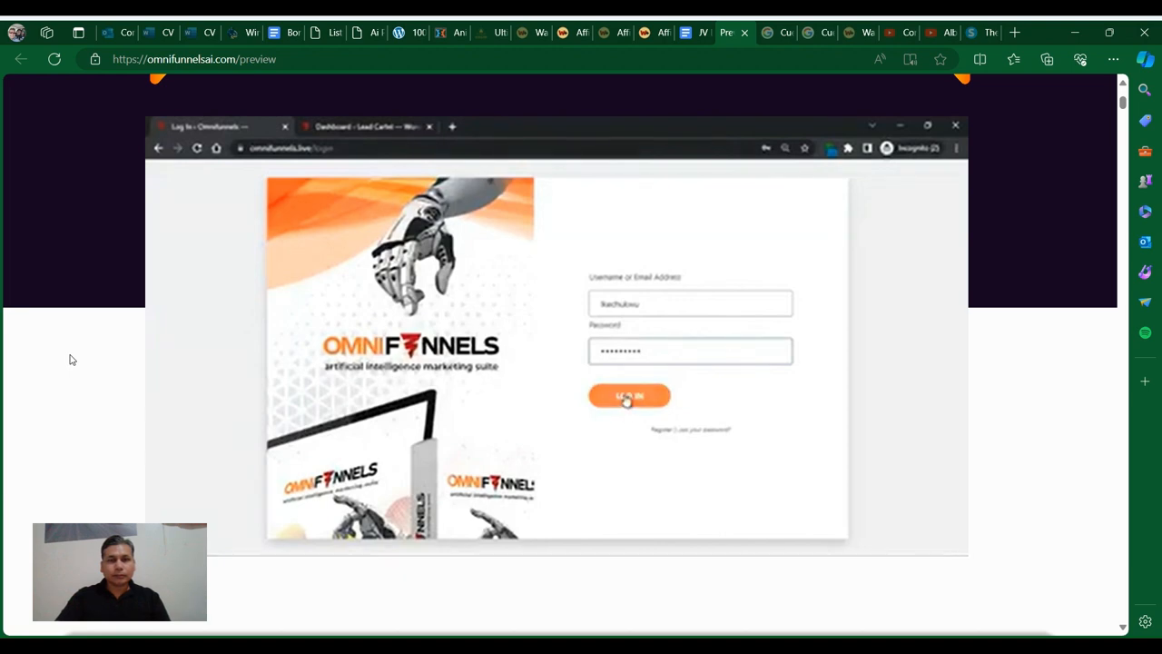
pyautogui.click(628, 396)
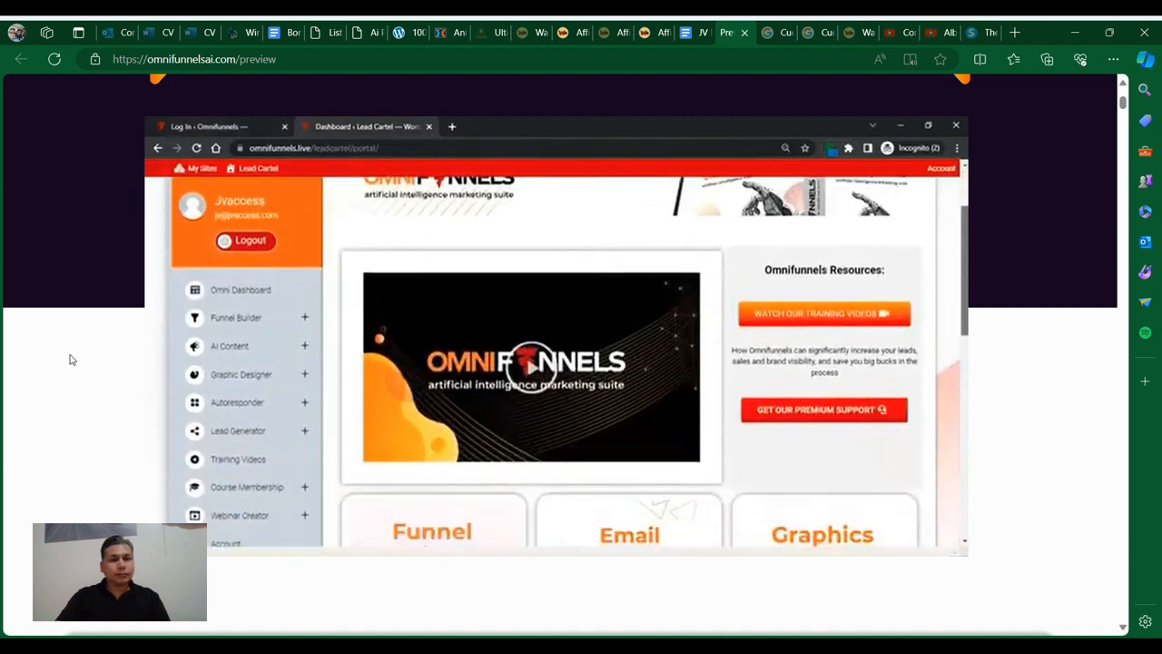
# Follow the demo from the dashboard tool tiles to the Add New Site funnel template gallery
pyautogui.scroll(-3)
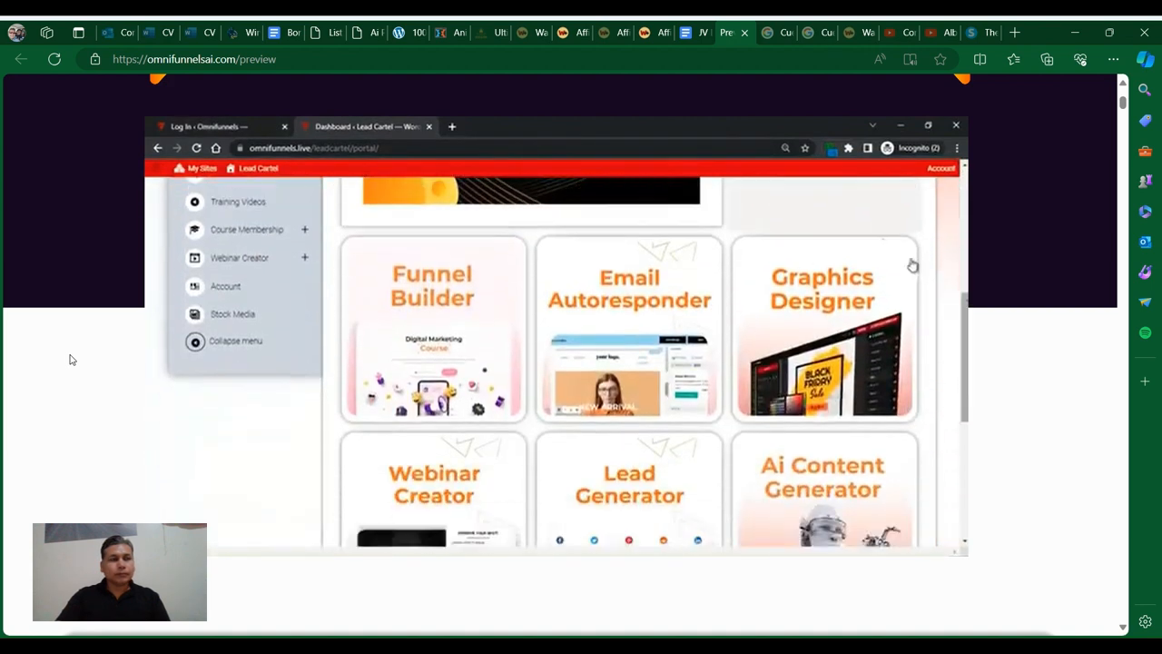
pyautogui.moveTo(629, 318)
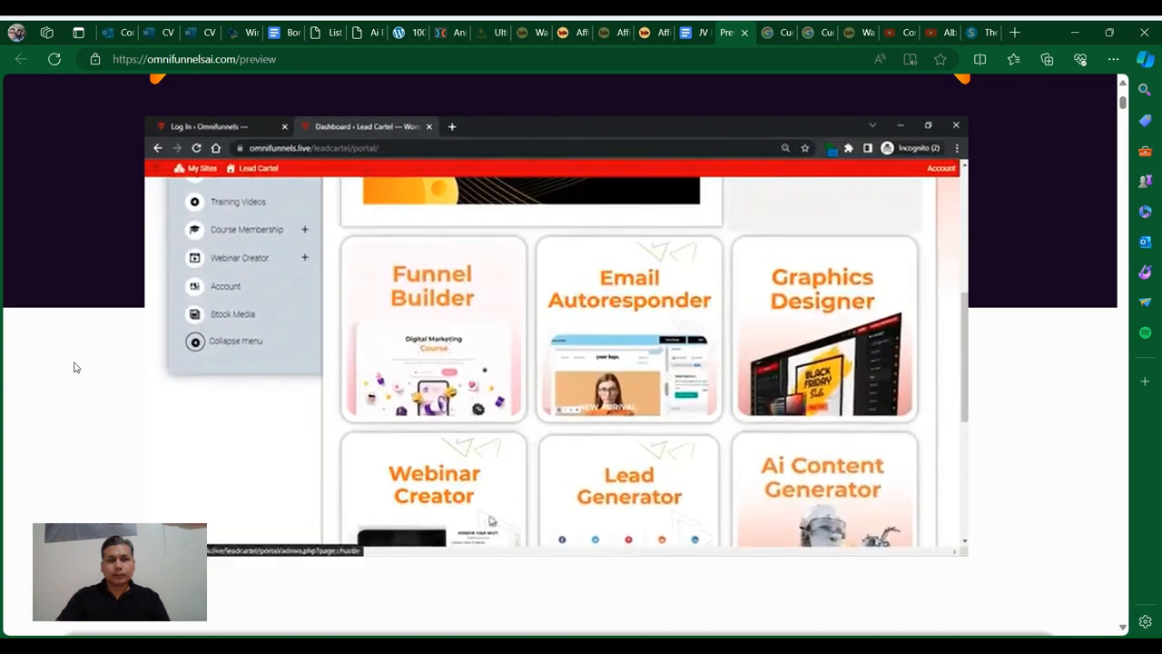
pyautogui.scroll(-3)
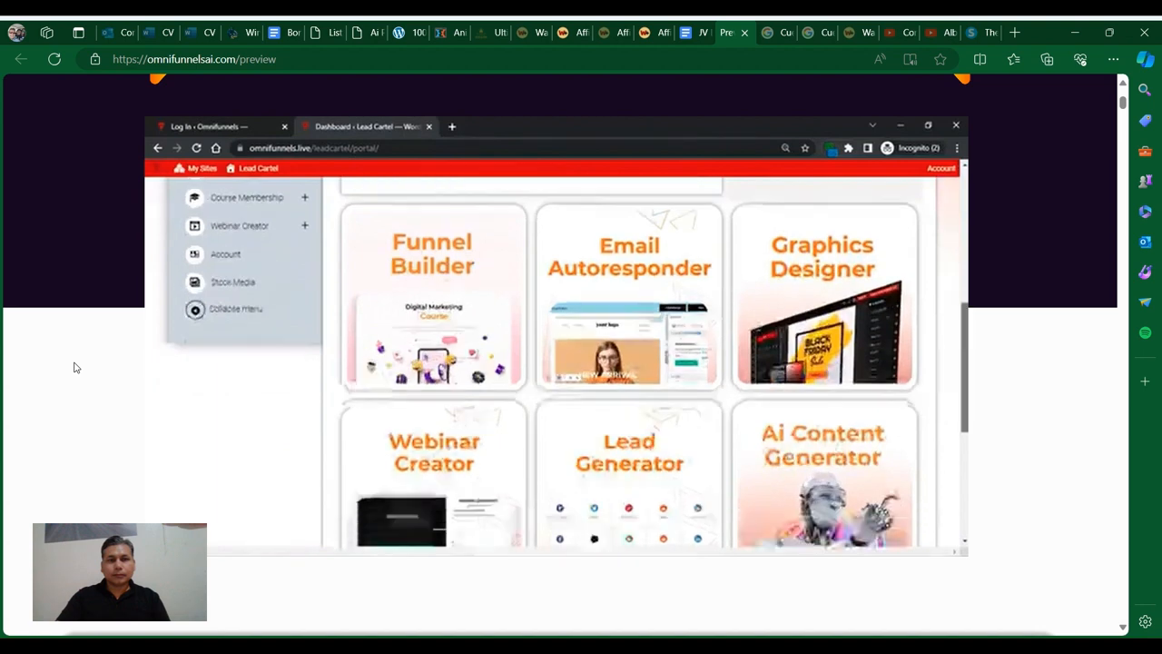
pyautogui.scroll(-3)
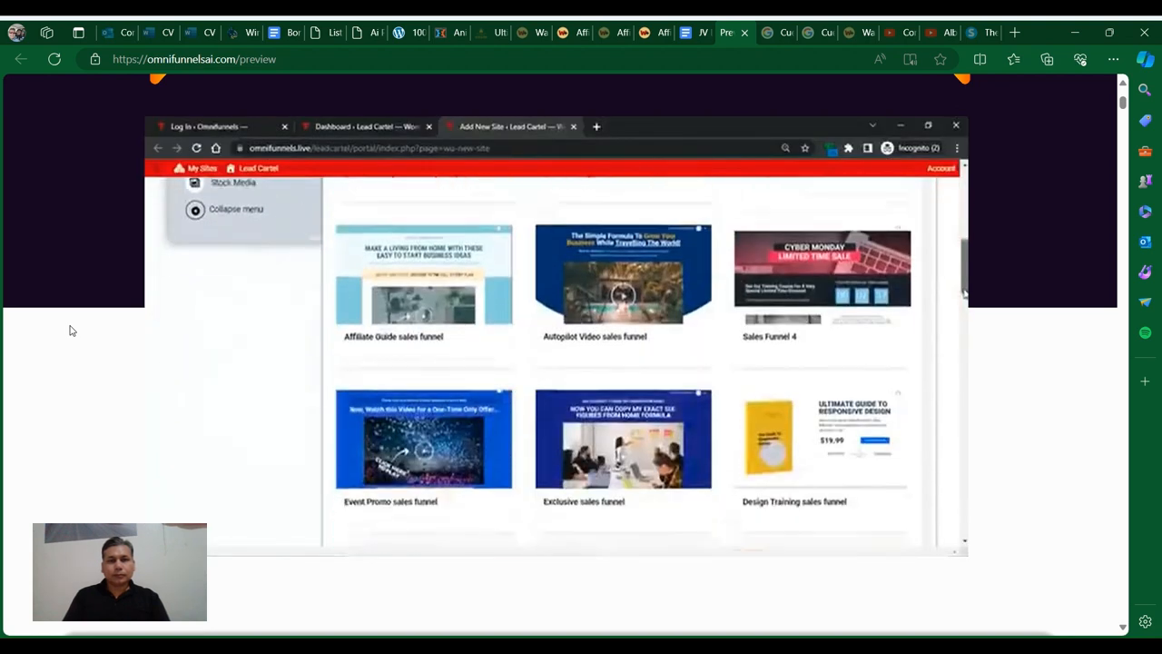
# Scroll along as the demo moves through webinar, optin and VSL funnel templates to the AI Content Writer
pyautogui.scroll(-3)
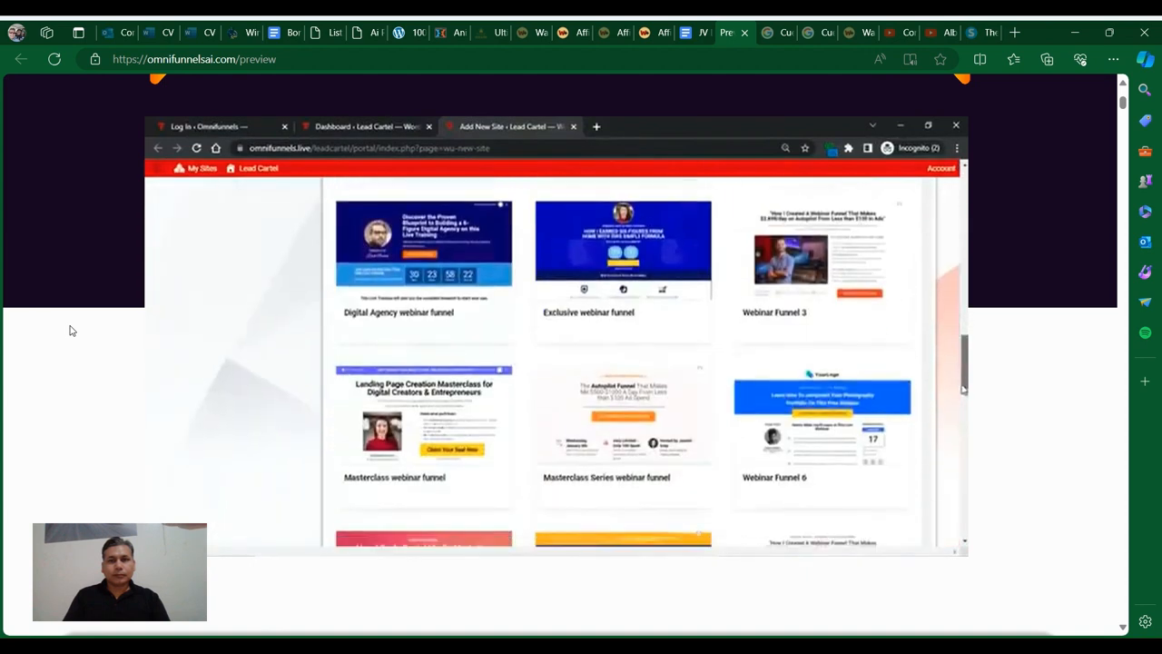
pyautogui.scroll(-3)
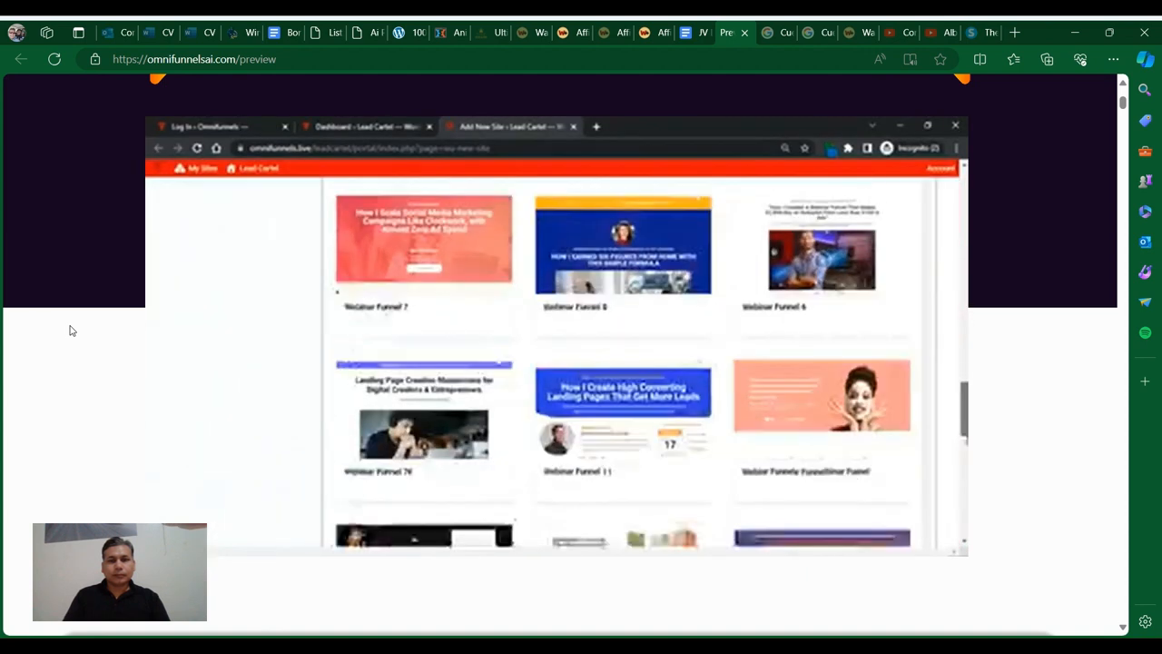
pyautogui.scroll(-3)
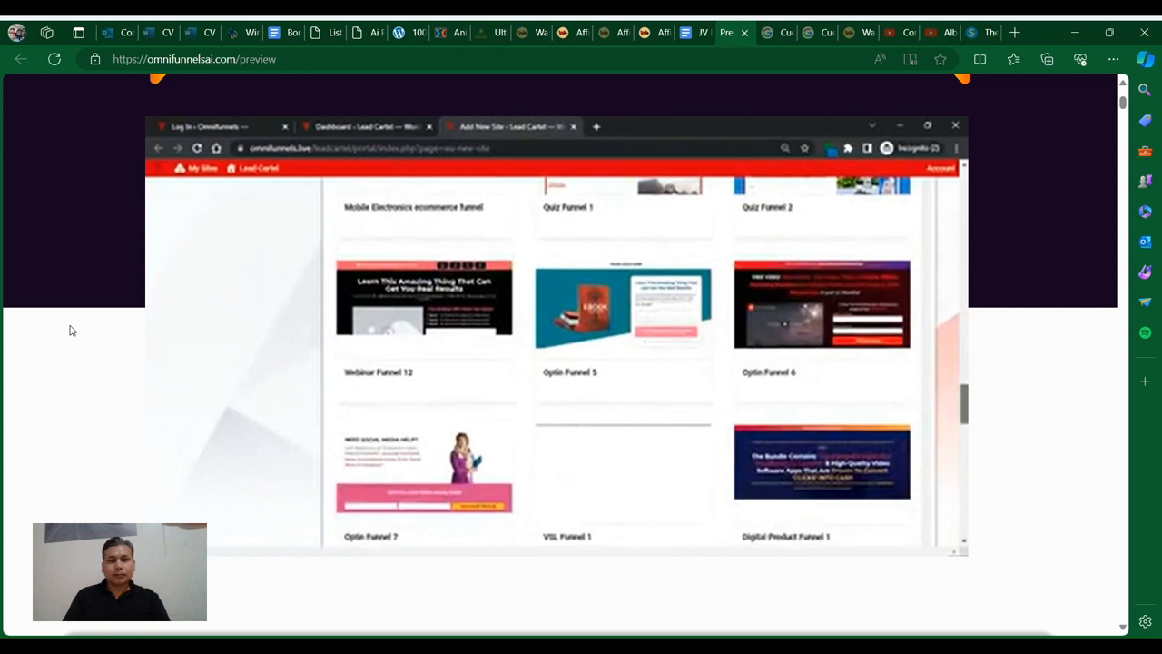
pyautogui.scroll(-3)
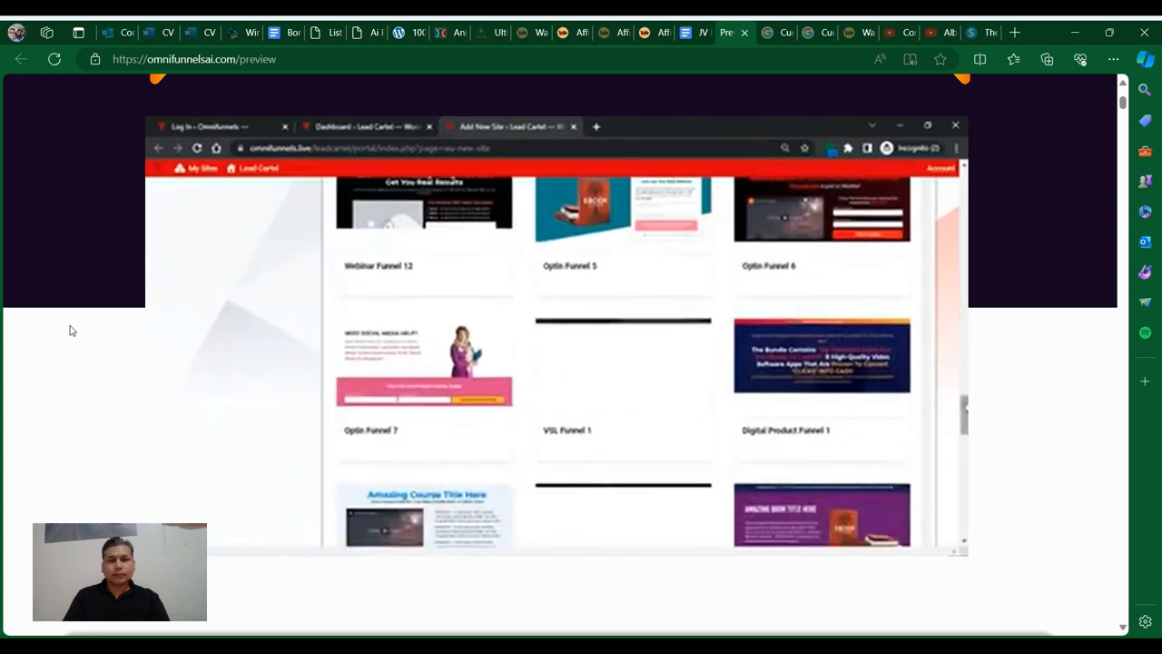
pyautogui.scroll(-3)
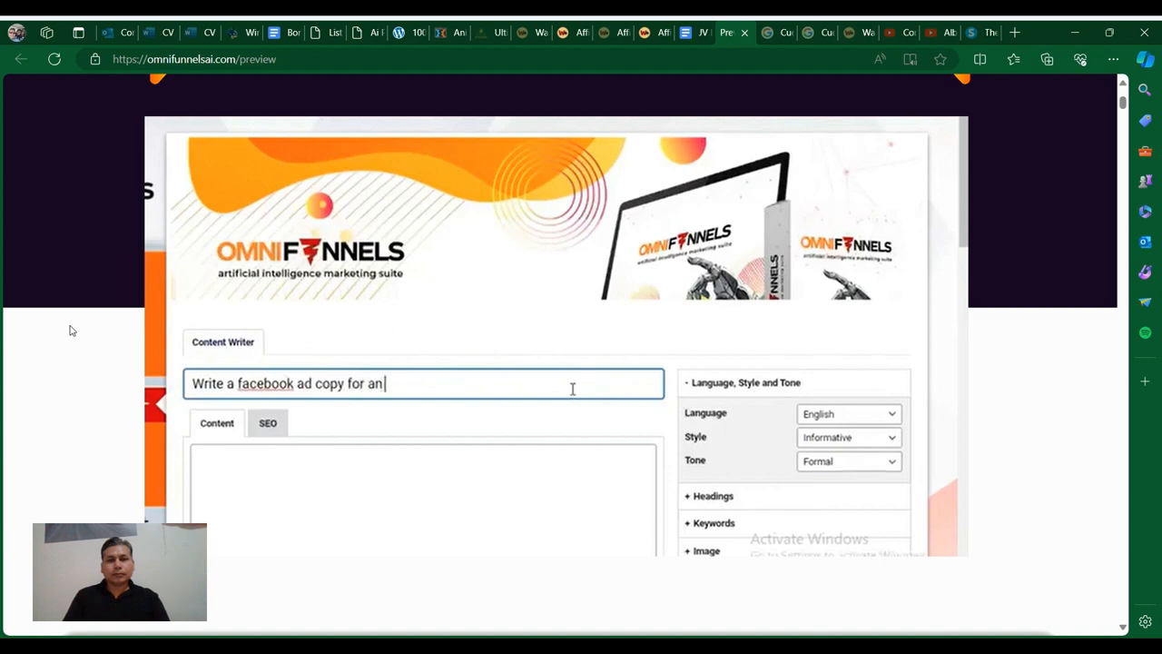
# Enter the 'automobile company' prompt and have the Content Writer generate the Facebook ad copy
pyautogui.write('automo')
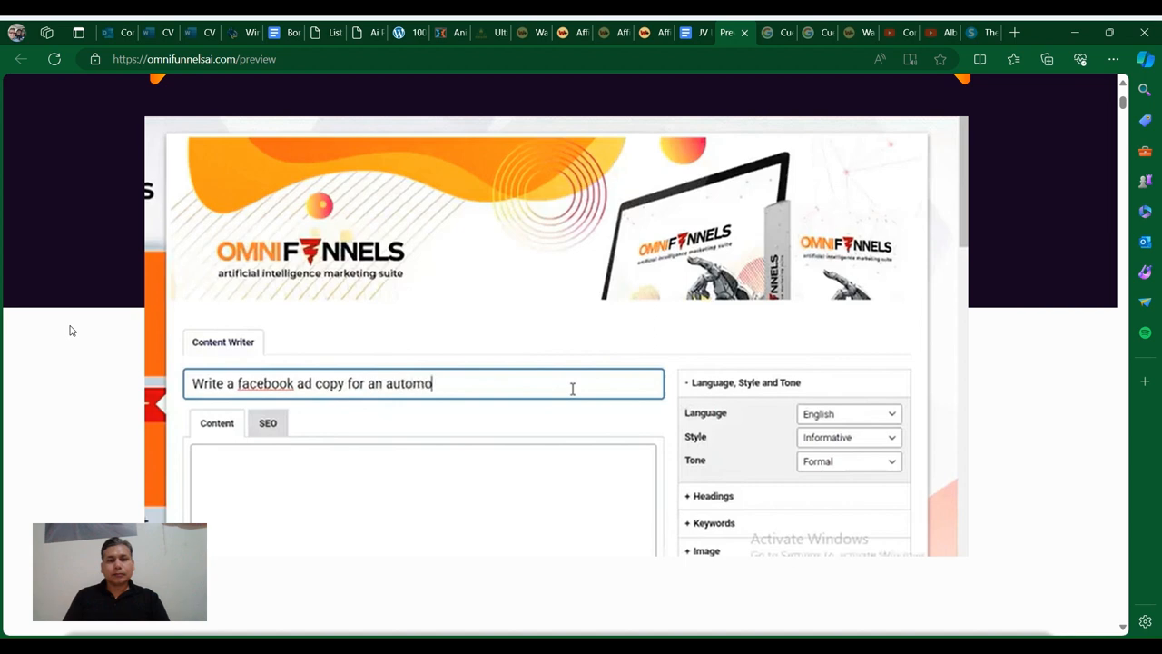
pyautogui.write('bile')
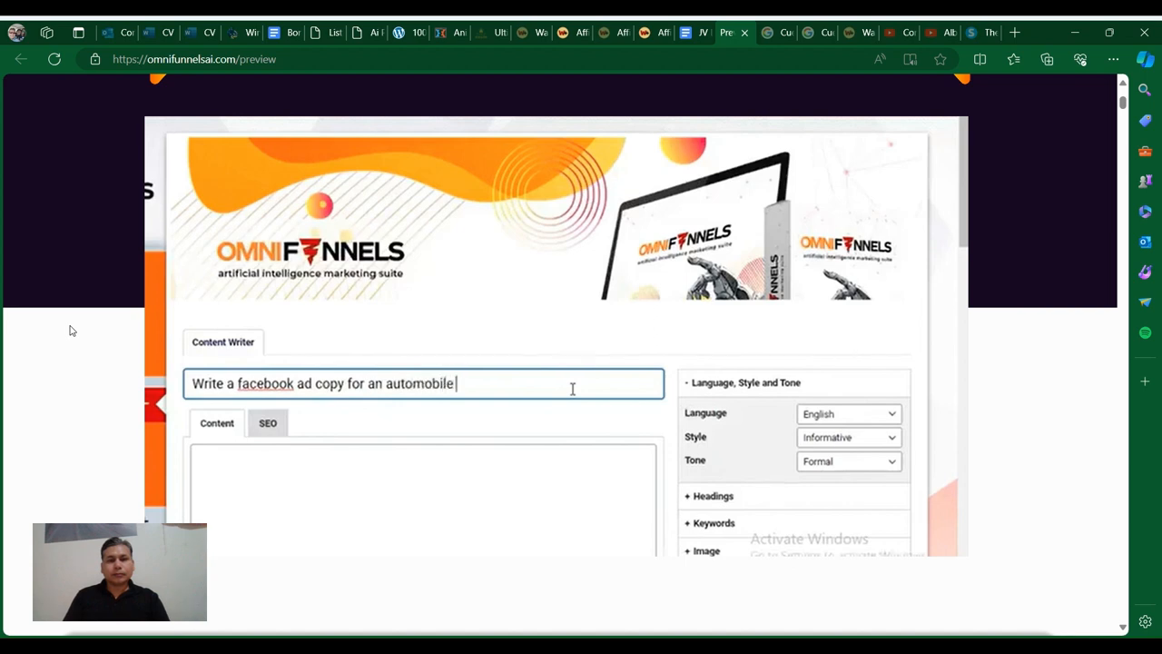
pyautogui.write('company')
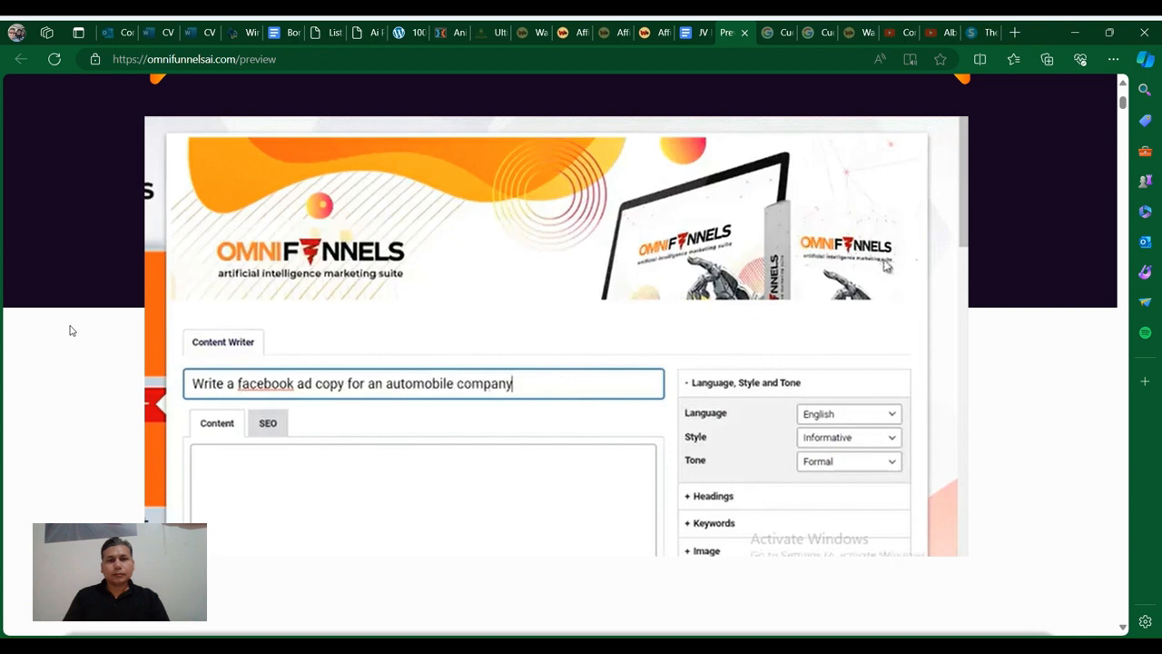
pyautogui.scroll(-3)
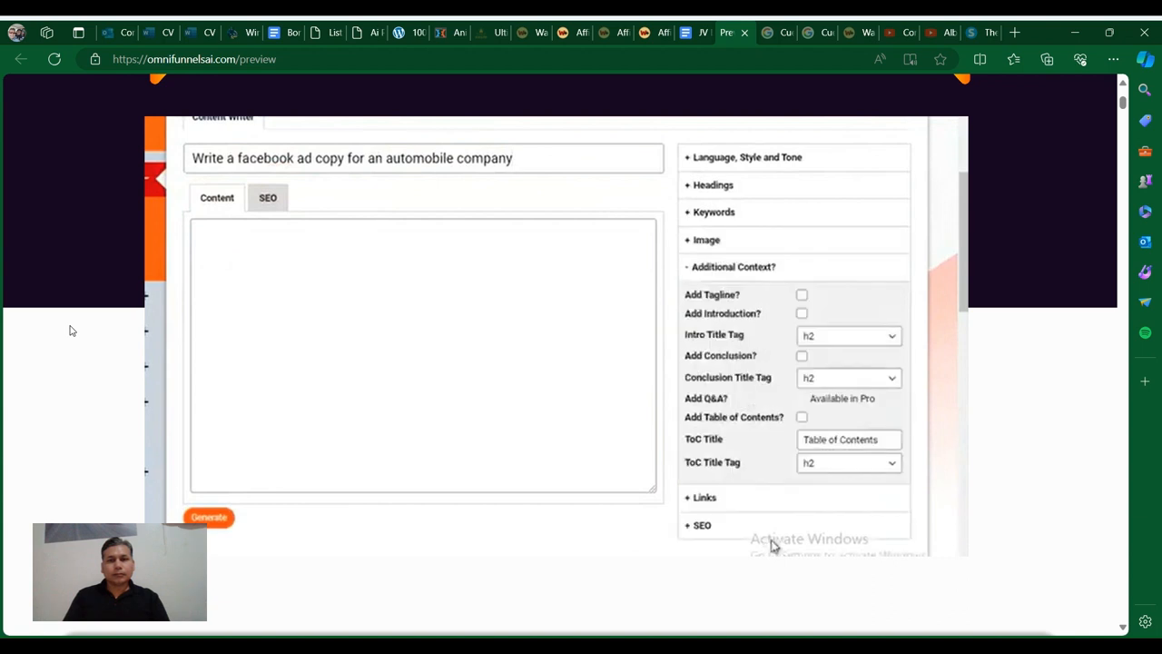
# Generate DALL-E images of a silver aeroplane with the Facebook logo, ending on the PromptBase library
pyautogui.click(705, 240)
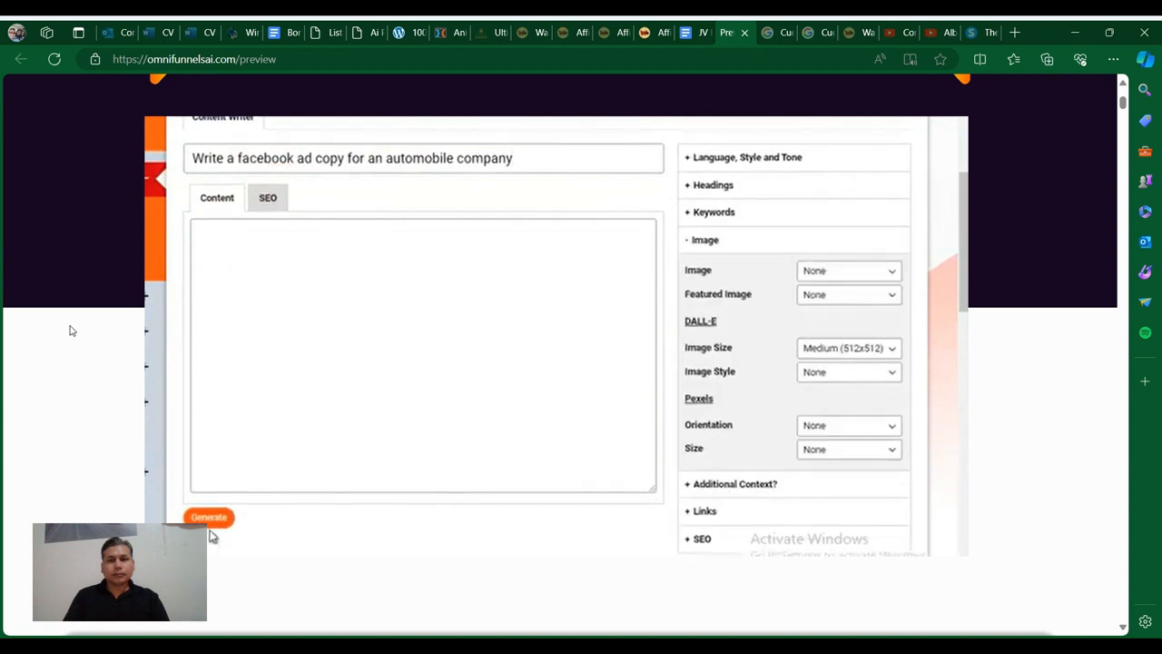
pyautogui.click(209, 516)
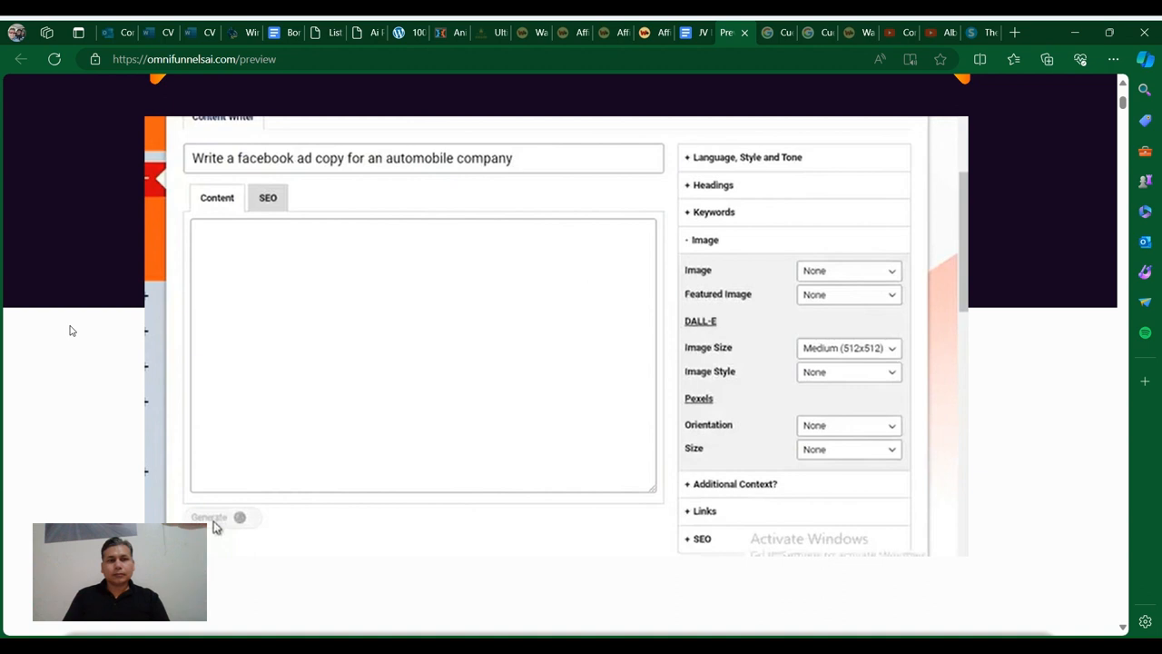
pyautogui.click(209, 515)
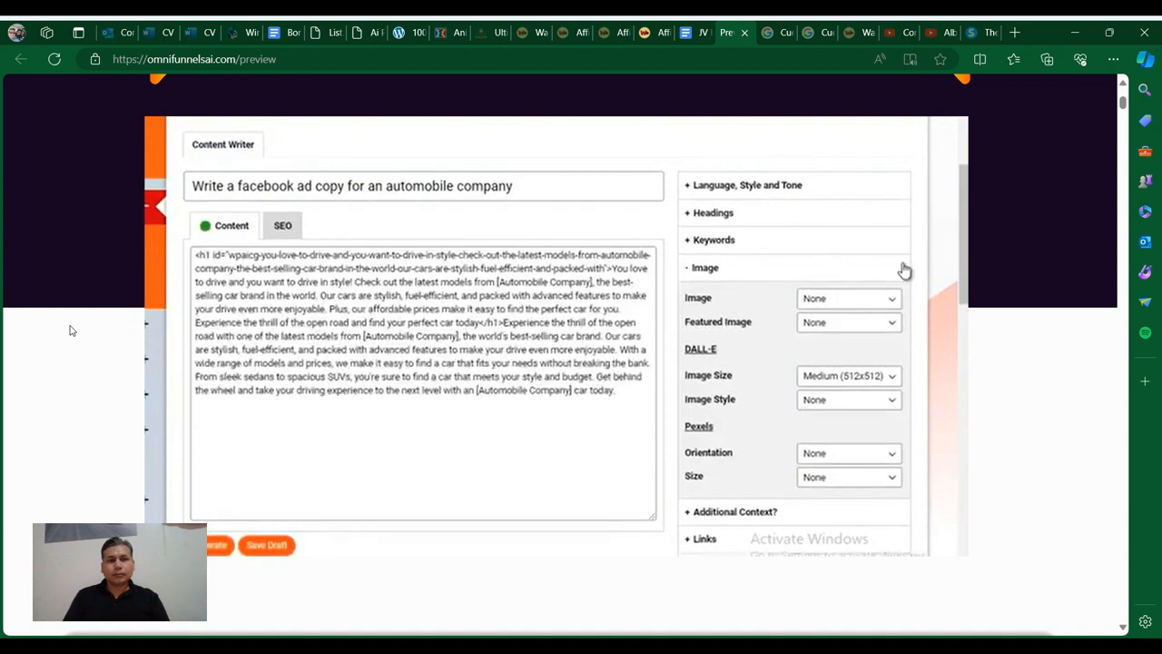
pyautogui.moveTo(523, 247)
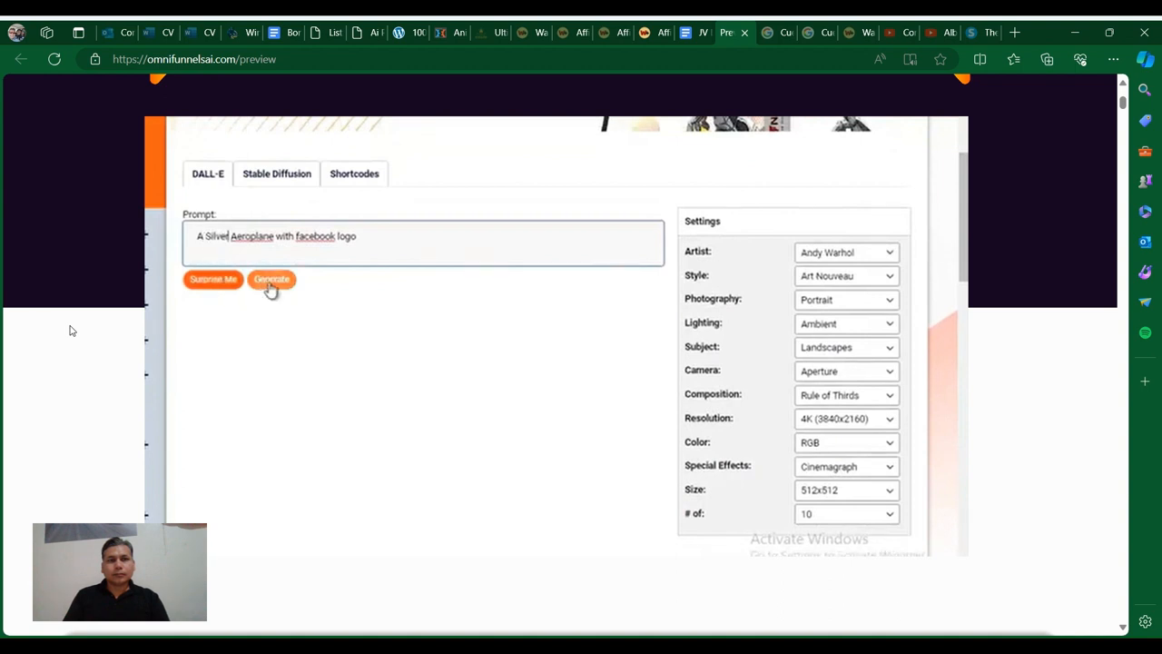
pyautogui.click(273, 279)
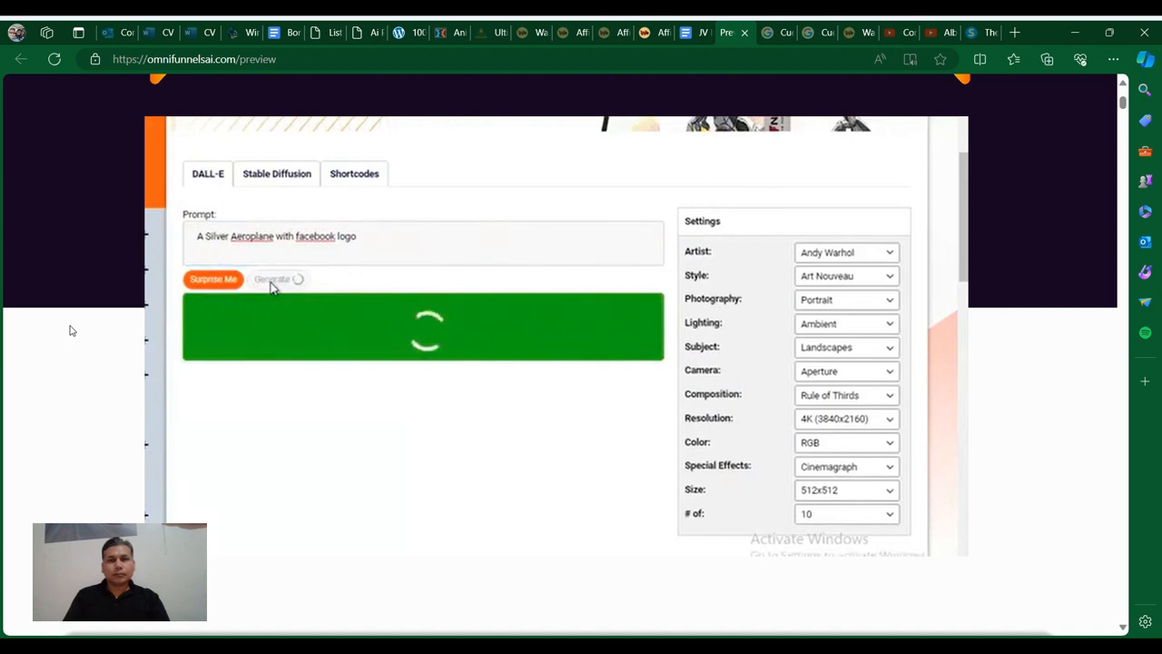
pyautogui.click(272, 280)
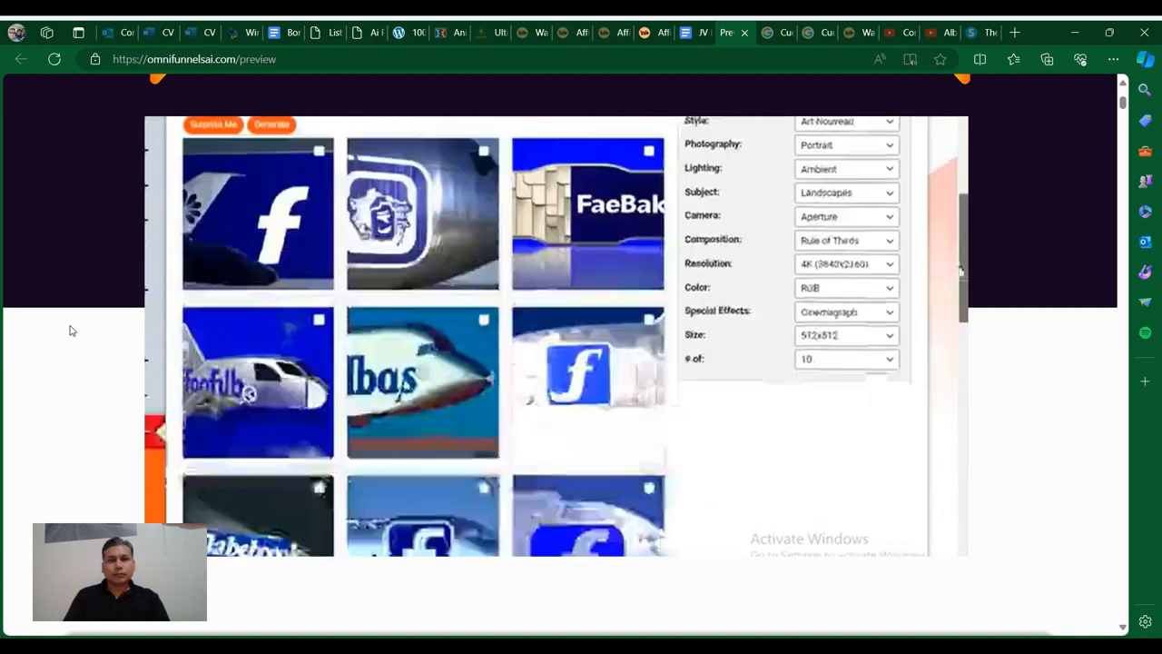
pyautogui.scroll(-3)
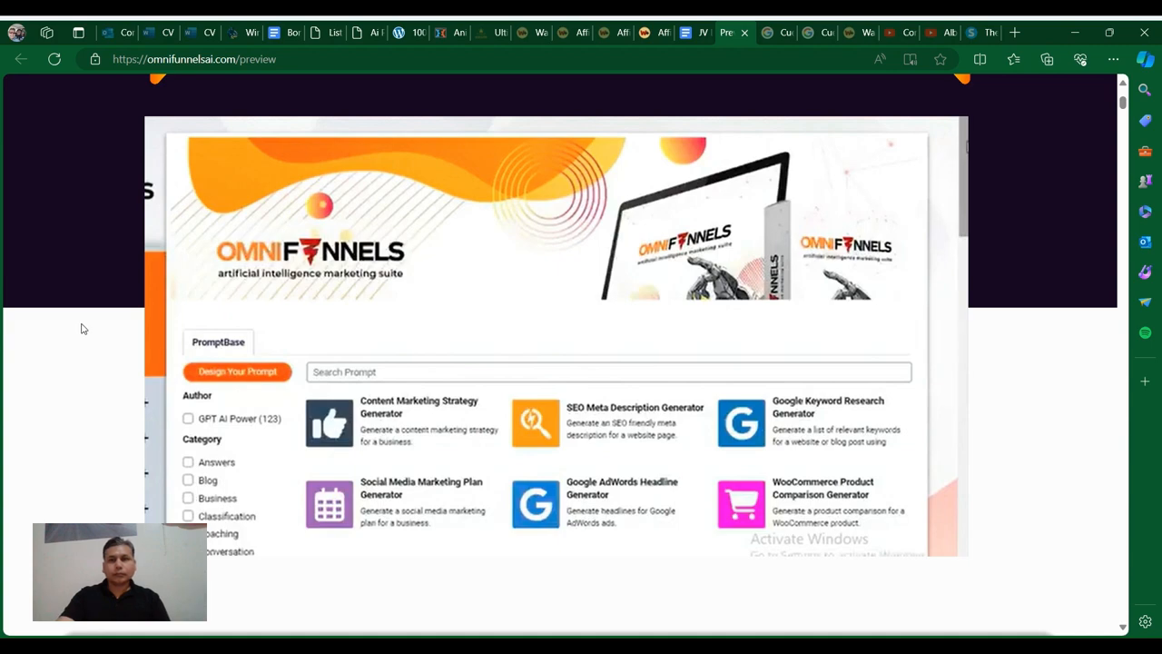
# Run the Facebook Event Description Generator with 4 answers for a Virtual Marketing Expo
pyautogui.scroll(-3)
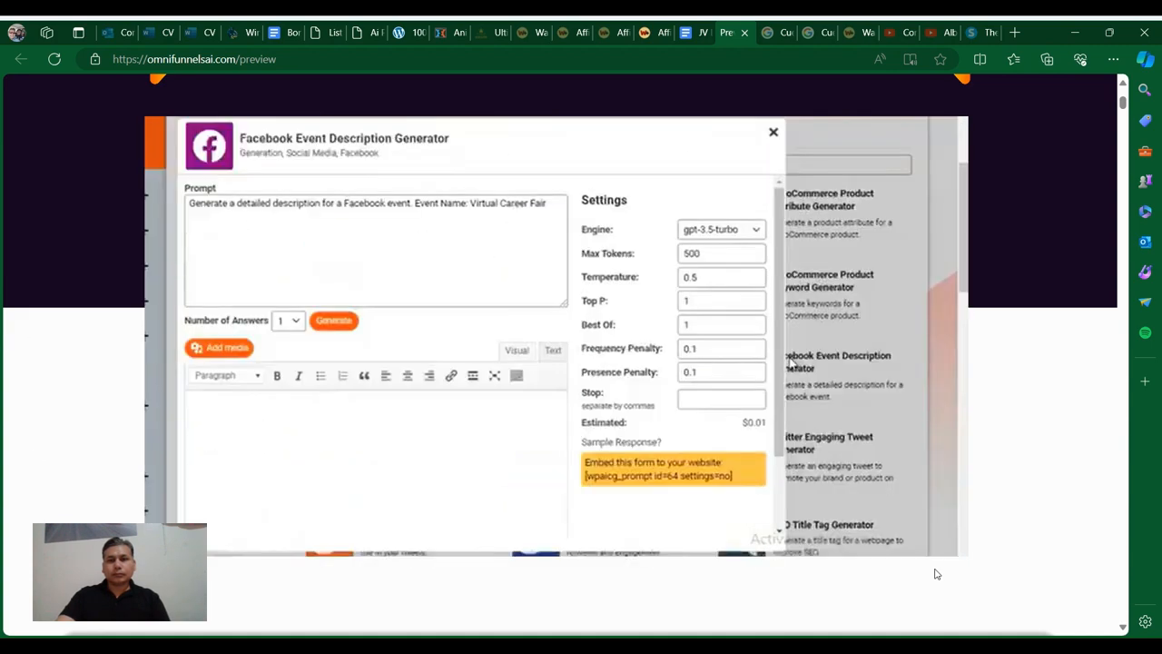
pyautogui.click(334, 319)
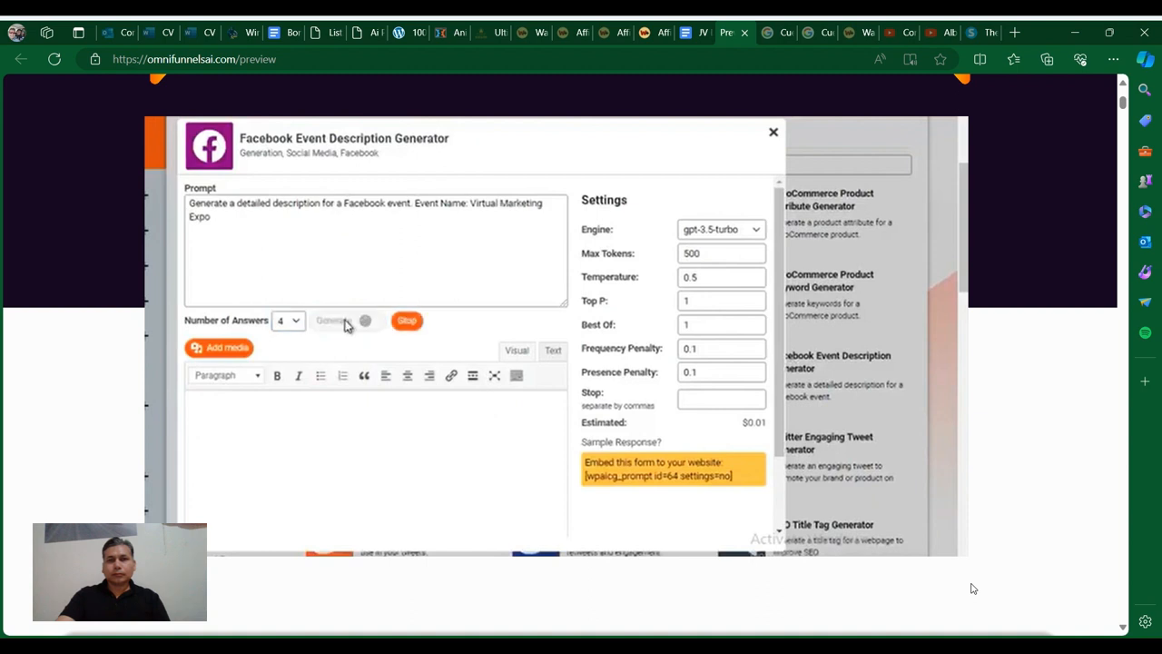
pyautogui.click(330, 320)
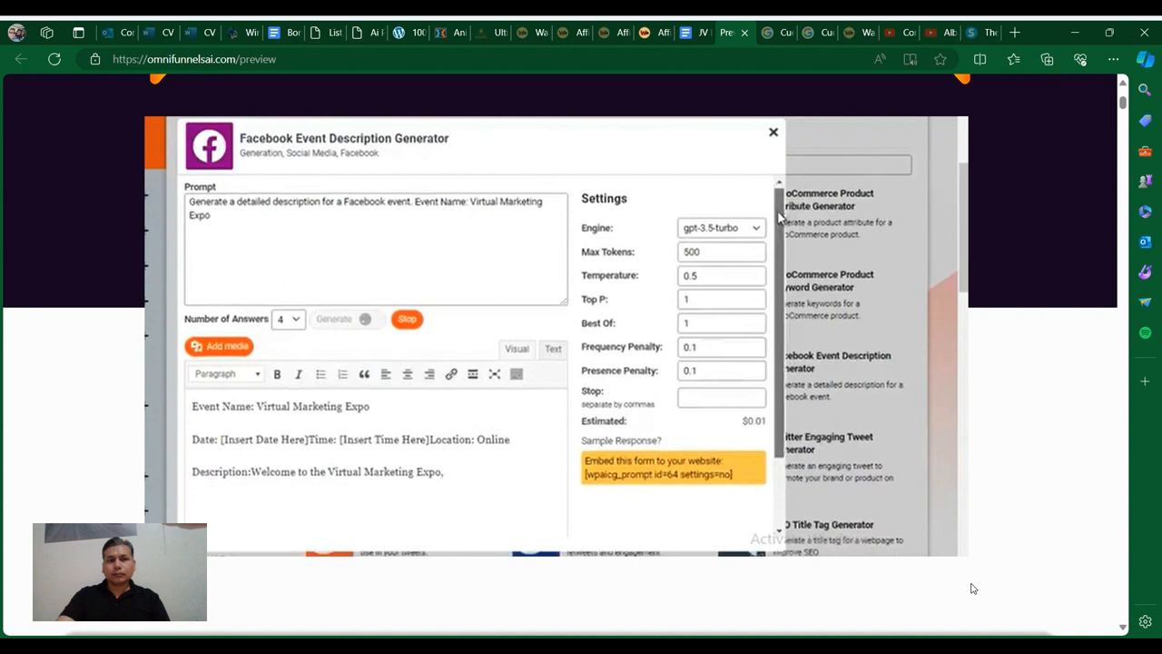
pyautogui.scroll(-3)
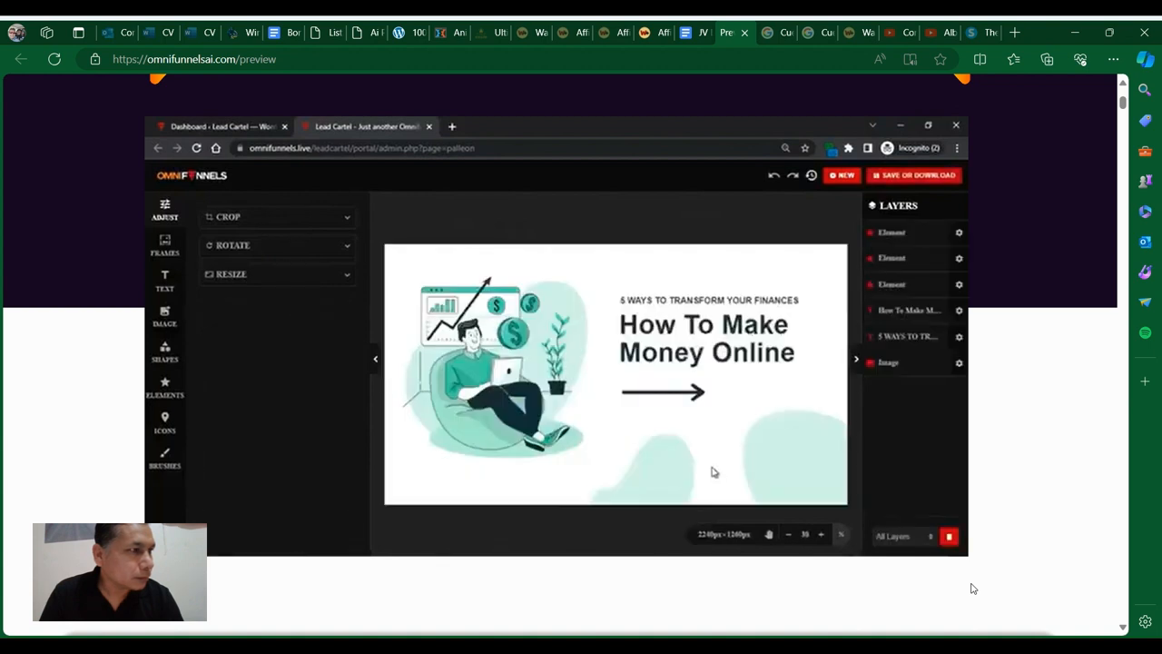
# Recolour the 'How To Make Money Online' headline red and bring up Select From Media Library for the image
pyautogui.click(706, 338)
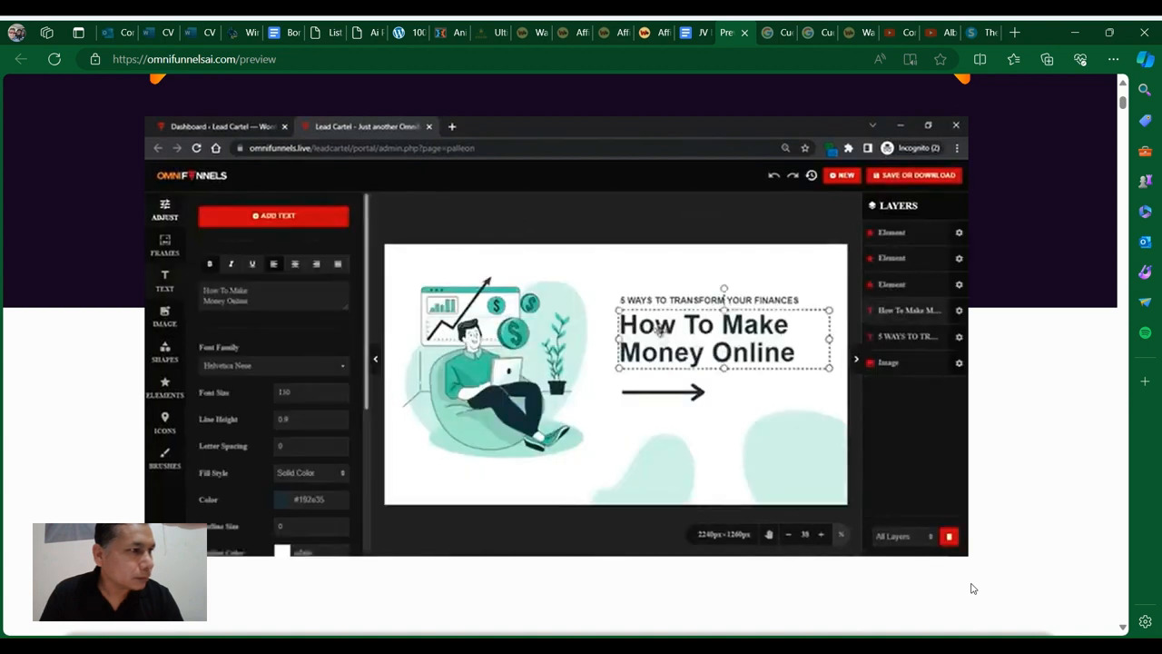
pyautogui.click(281, 498)
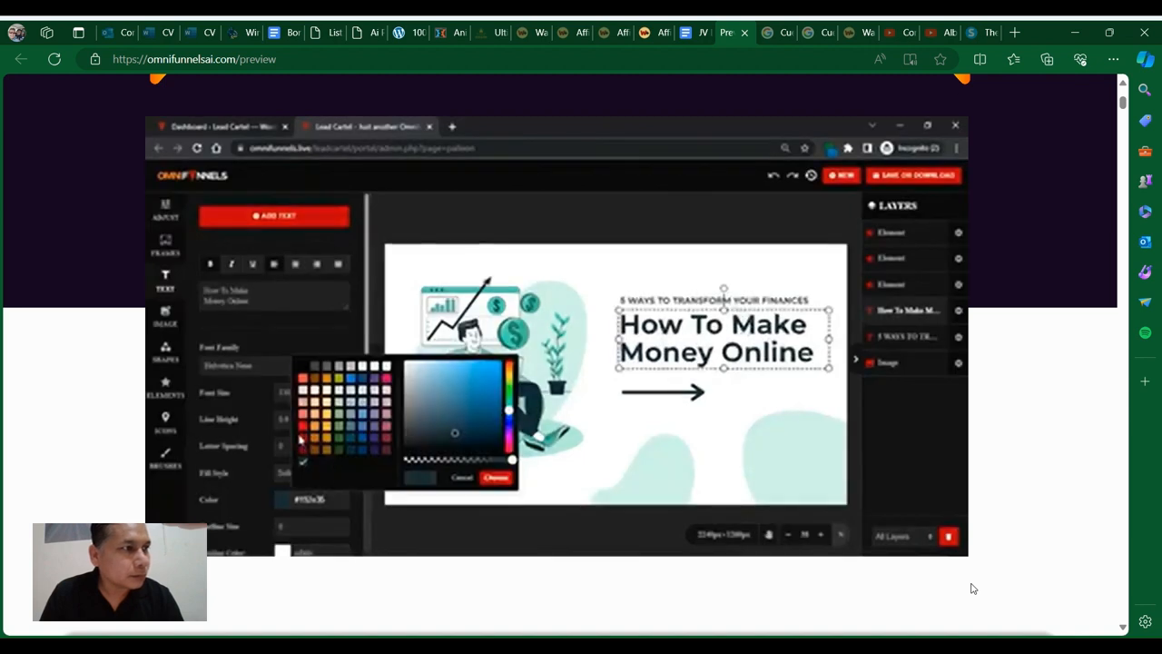
pyautogui.click(510, 363)
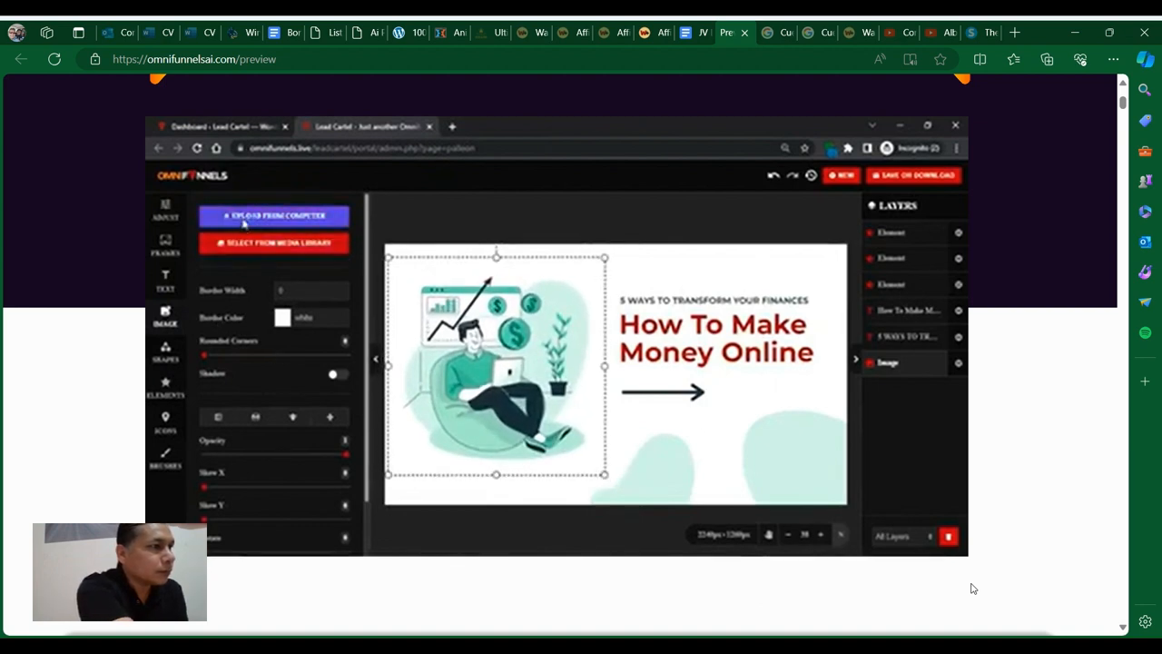
pyautogui.click(272, 243)
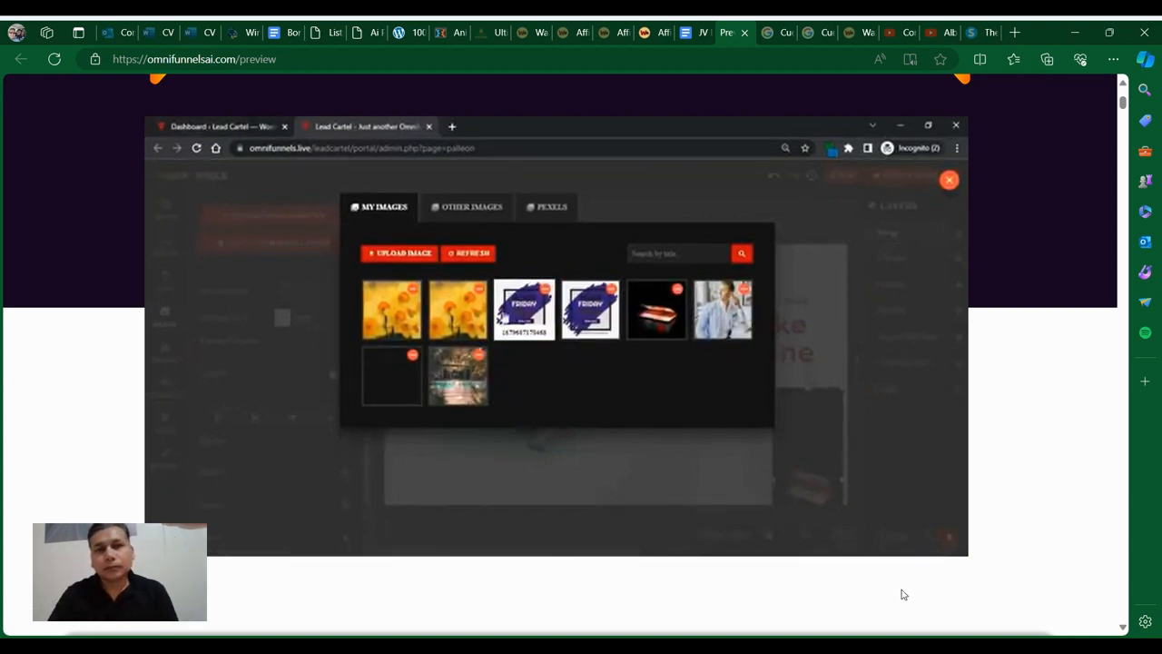
pyautogui.click(523, 308)
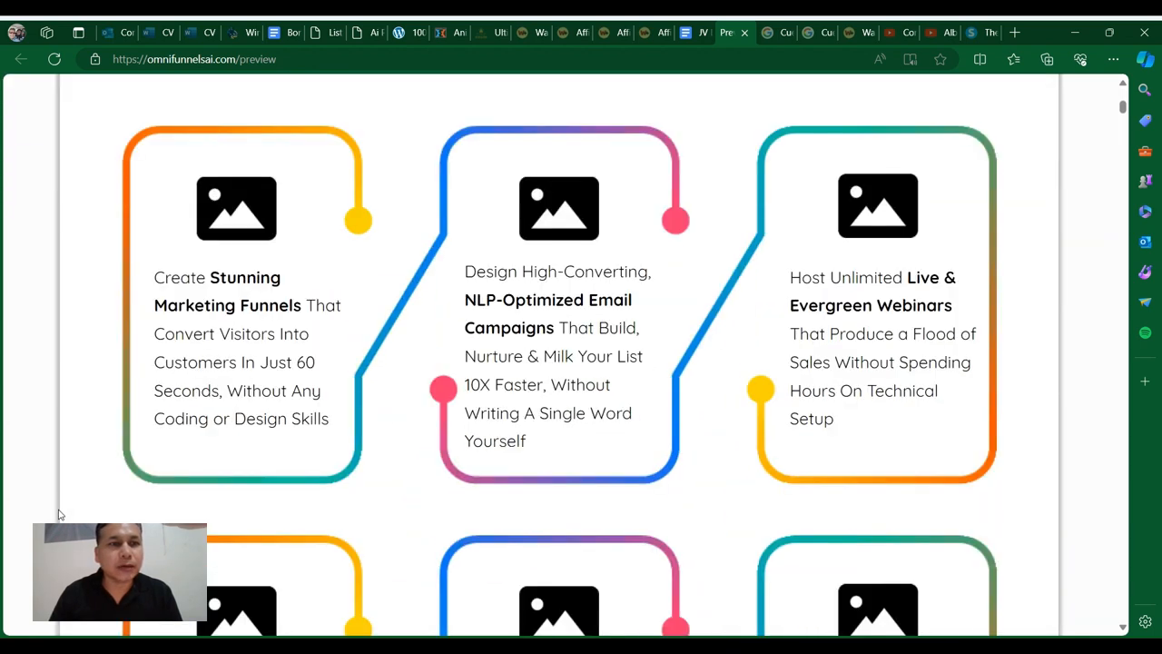
pyautogui.moveTo(105, 447)
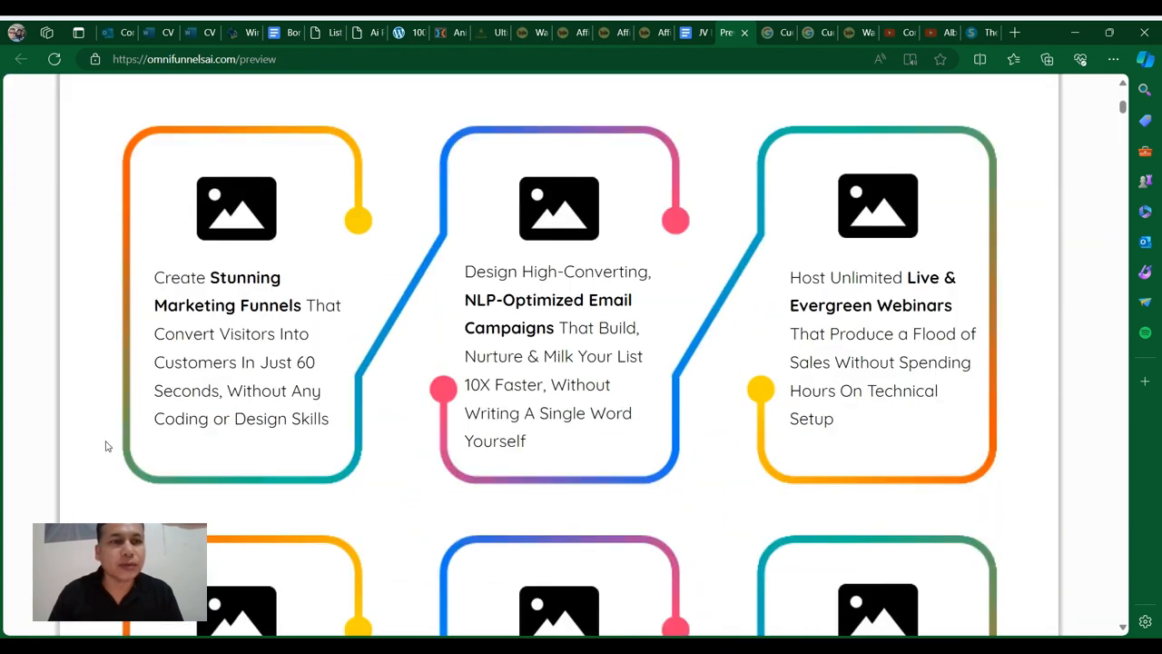
# Scroll past the feature cards to the $17 one-time price and countdown timer
pyautogui.scroll(-3)
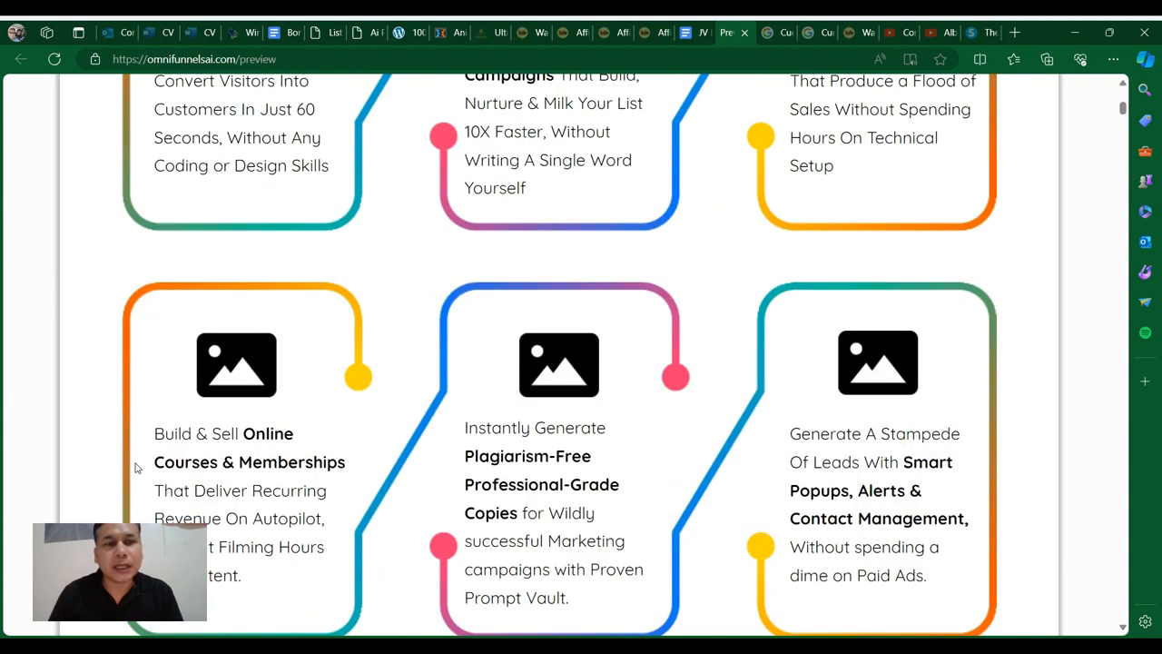
pyautogui.scroll(-3)
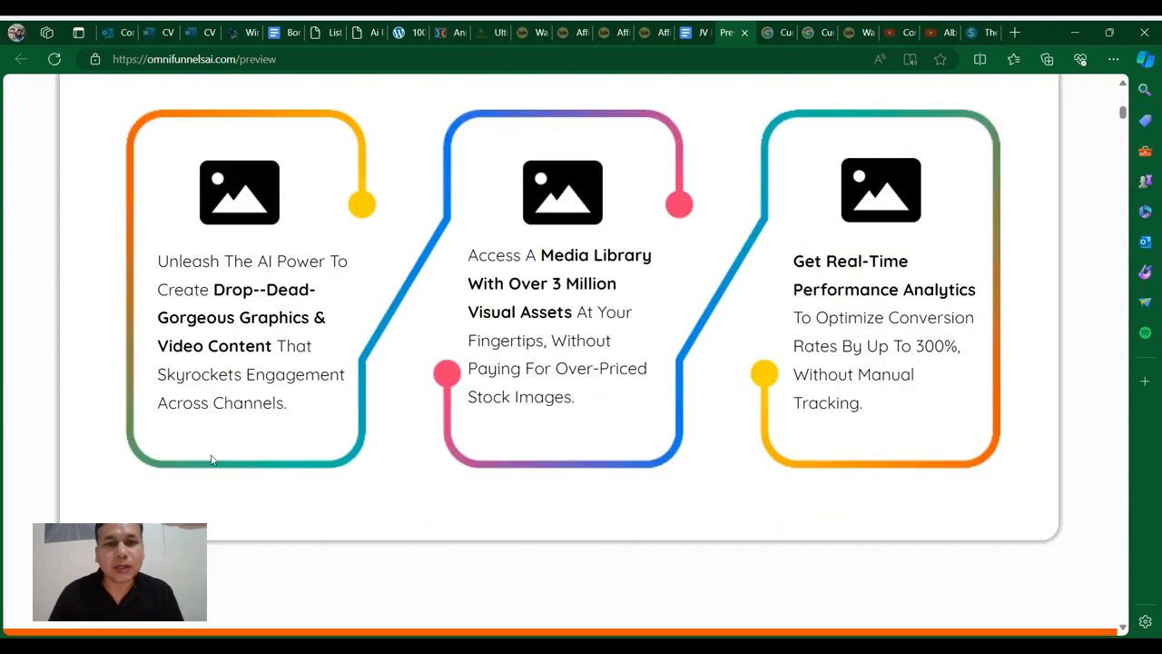
pyautogui.scroll(-3)
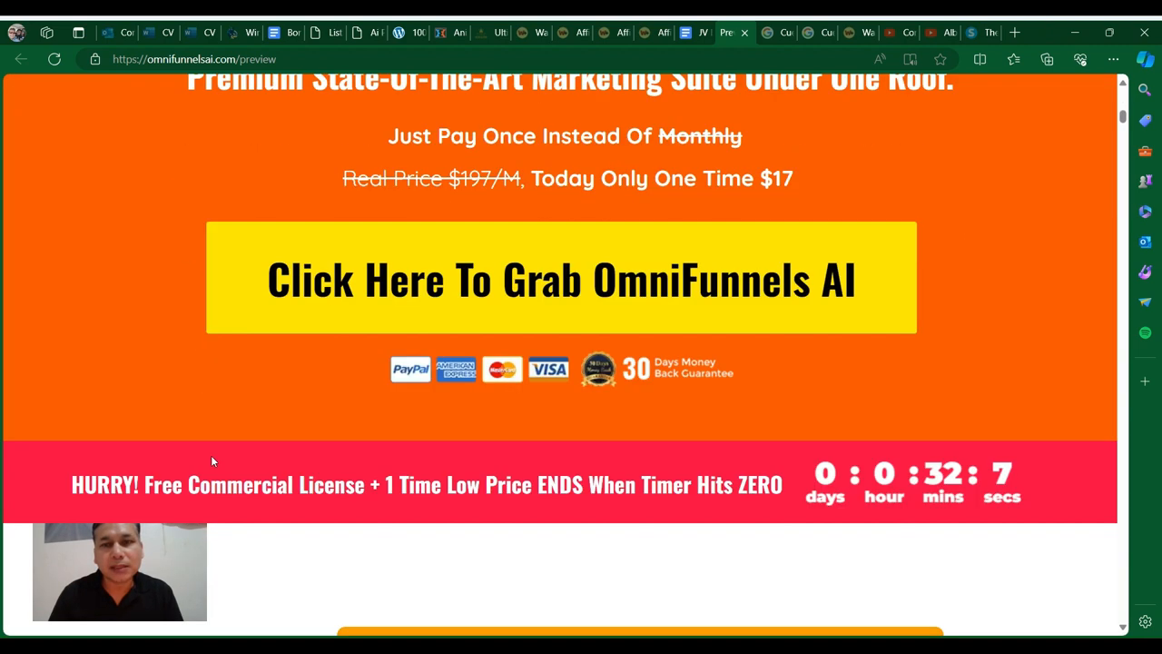
pyautogui.moveTo(741, 245)
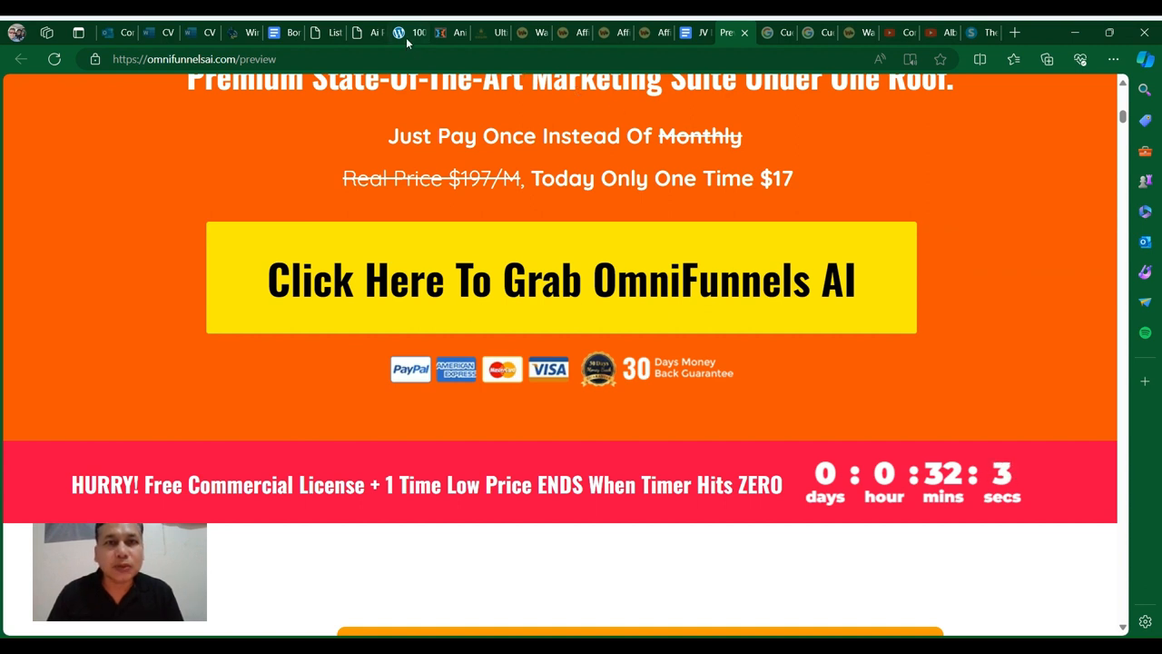
pyautogui.moveTo(418, 33)
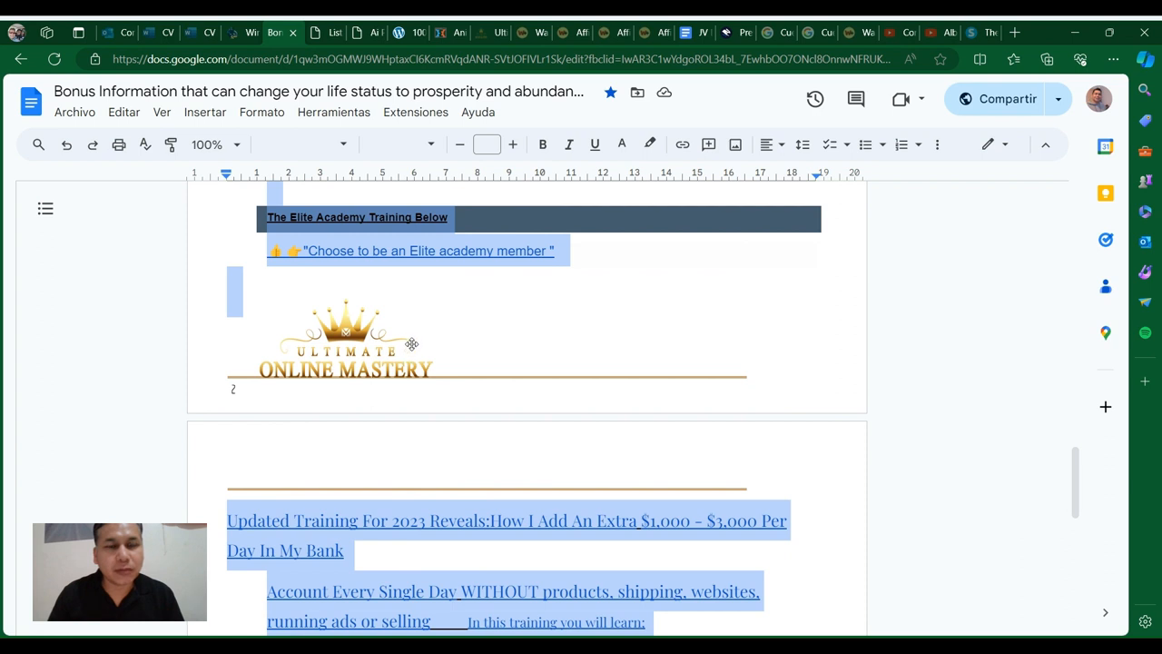
pyautogui.moveTo(341, 366)
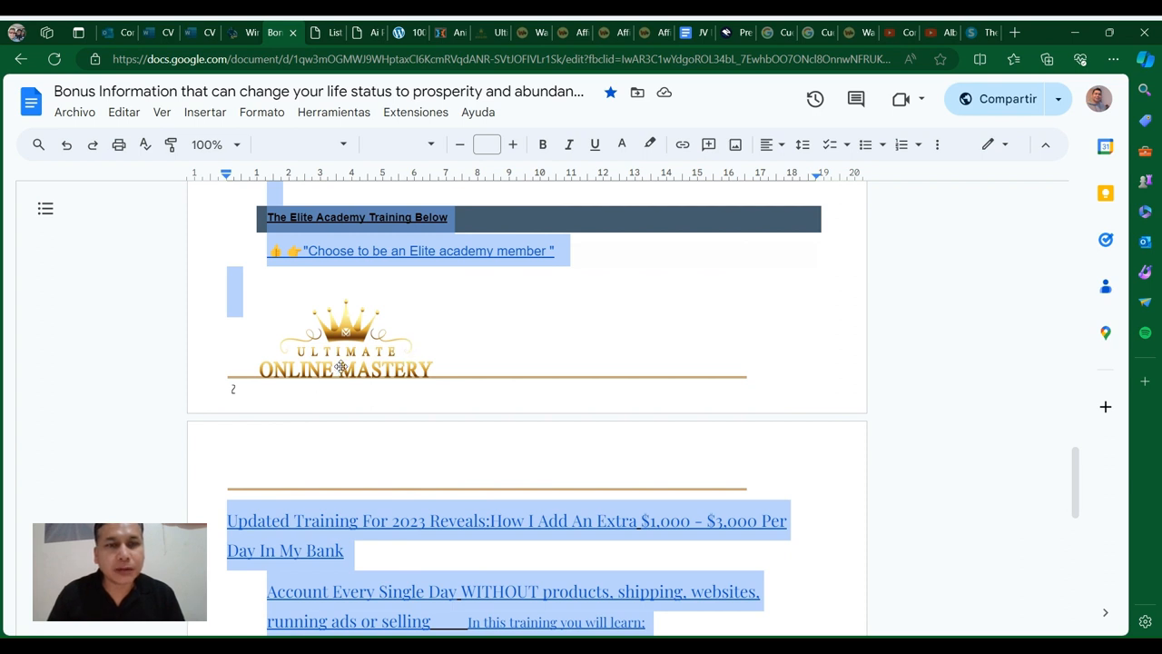
pyautogui.moveTo(416, 265)
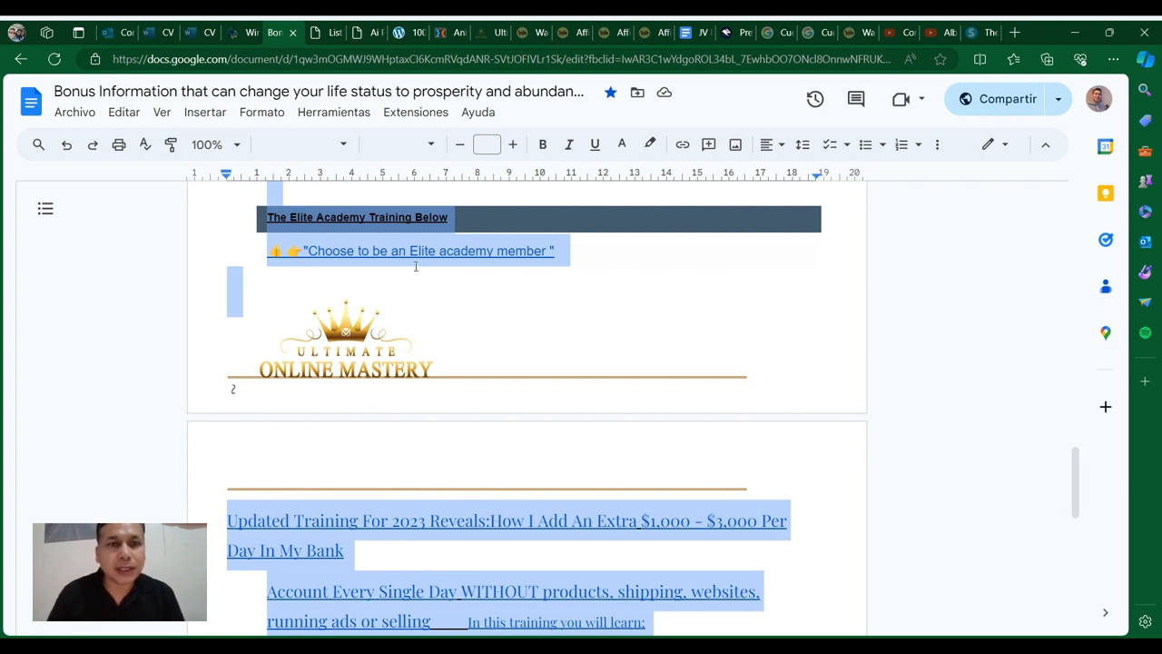
# Follow the 'Choose to be an Elite academy member' link to its offer page
pyautogui.click(427, 250)
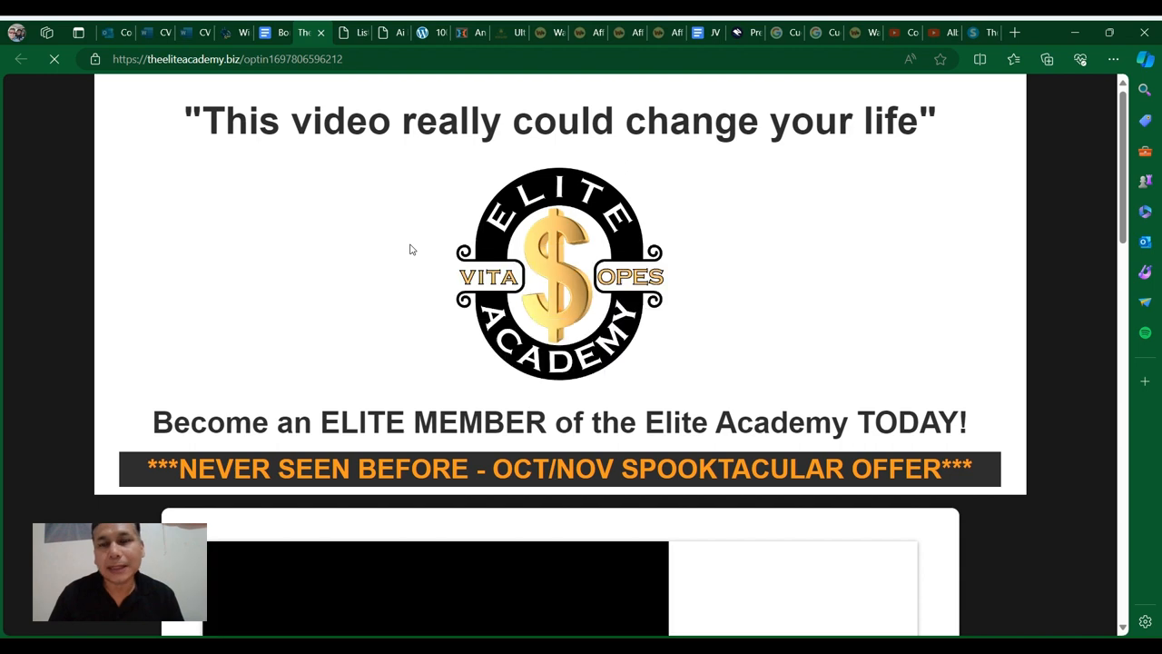
# Scroll to the Oct/Nov Elite Academy video and dismiss its 'Más videos' overlay
pyautogui.scroll(-3)
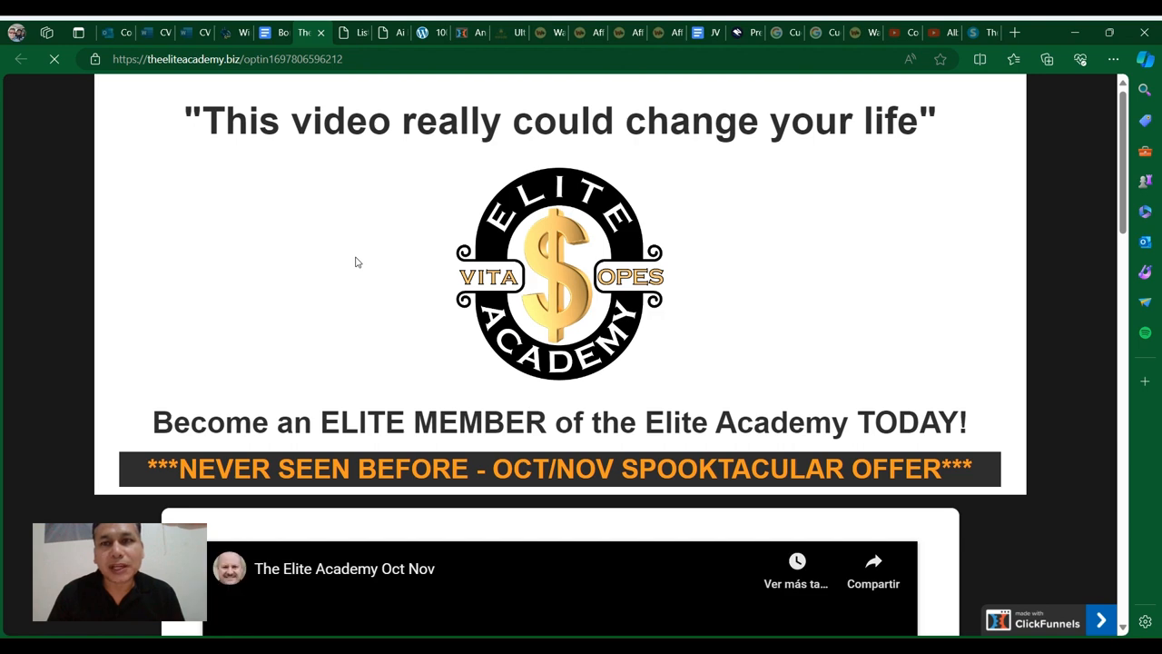
pyautogui.scroll(-3)
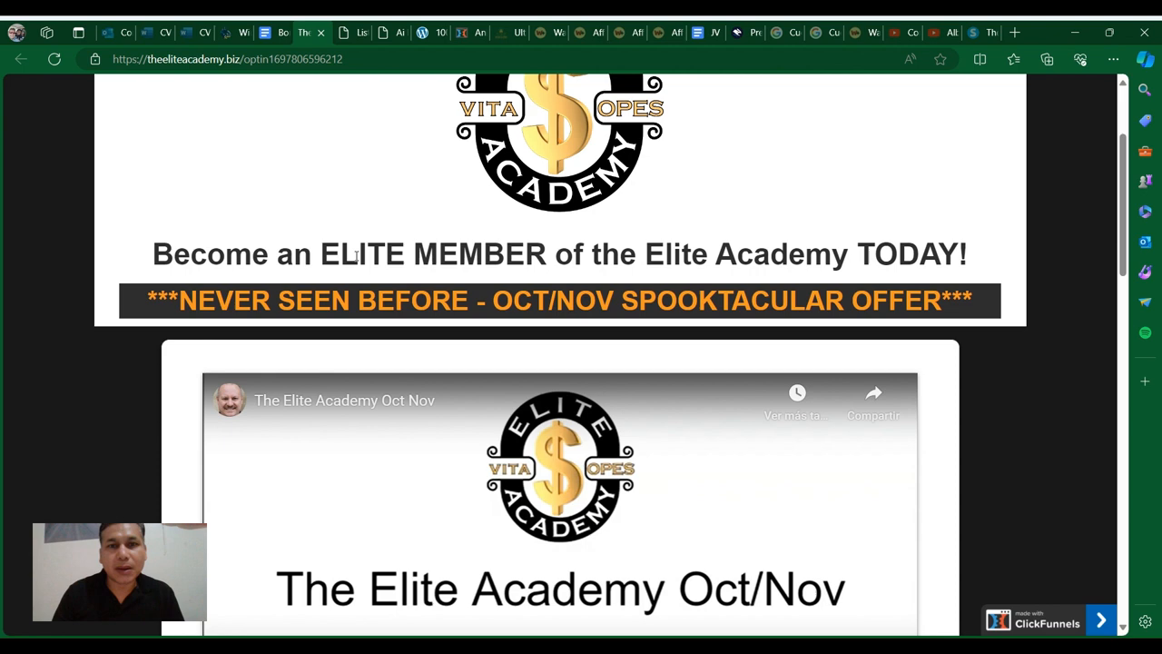
pyautogui.scroll(-3)
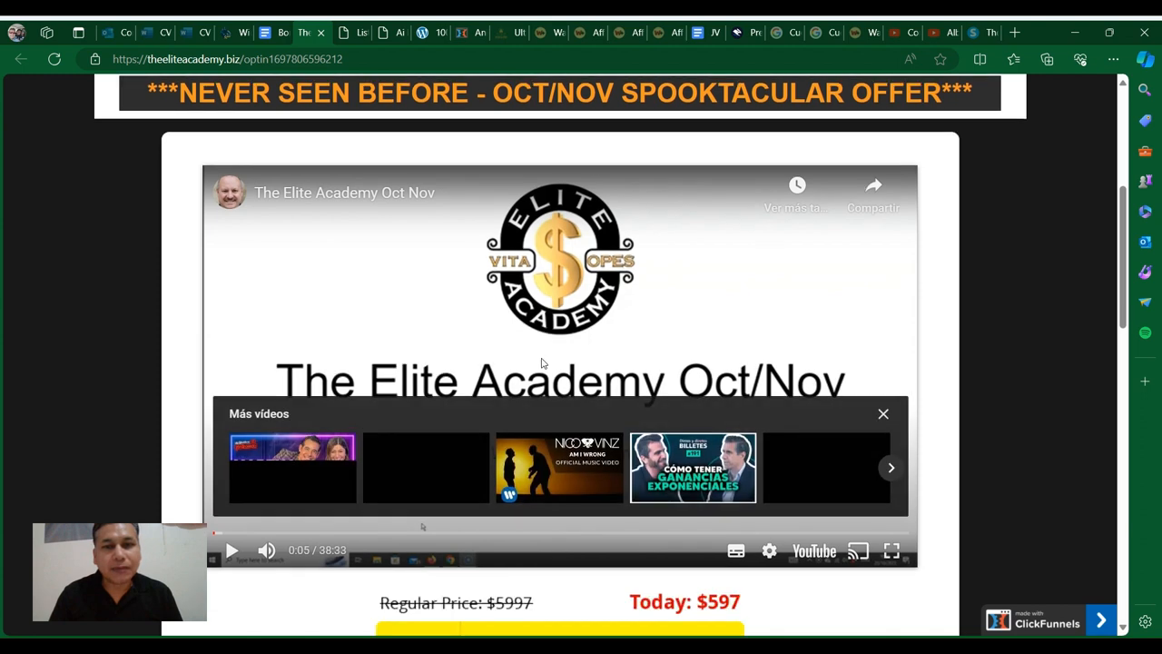
pyautogui.scroll(-3)
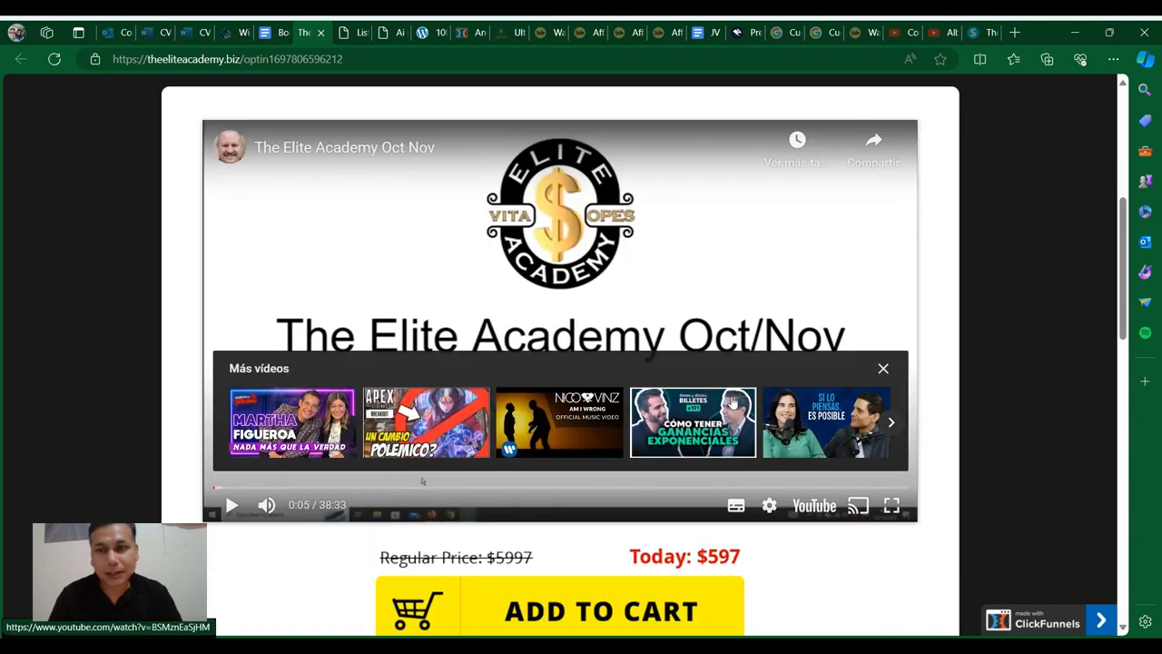
pyautogui.click(882, 366)
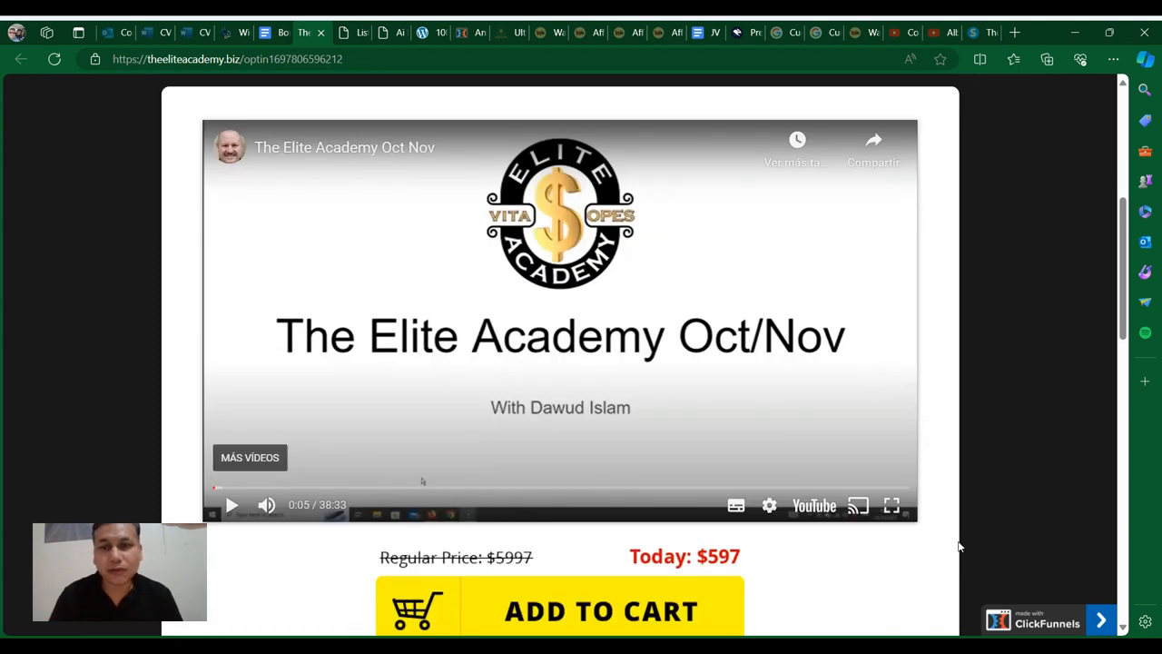
# Continue down to the $597 versus $5997 price and the membership benefits list
pyautogui.scroll(-3)
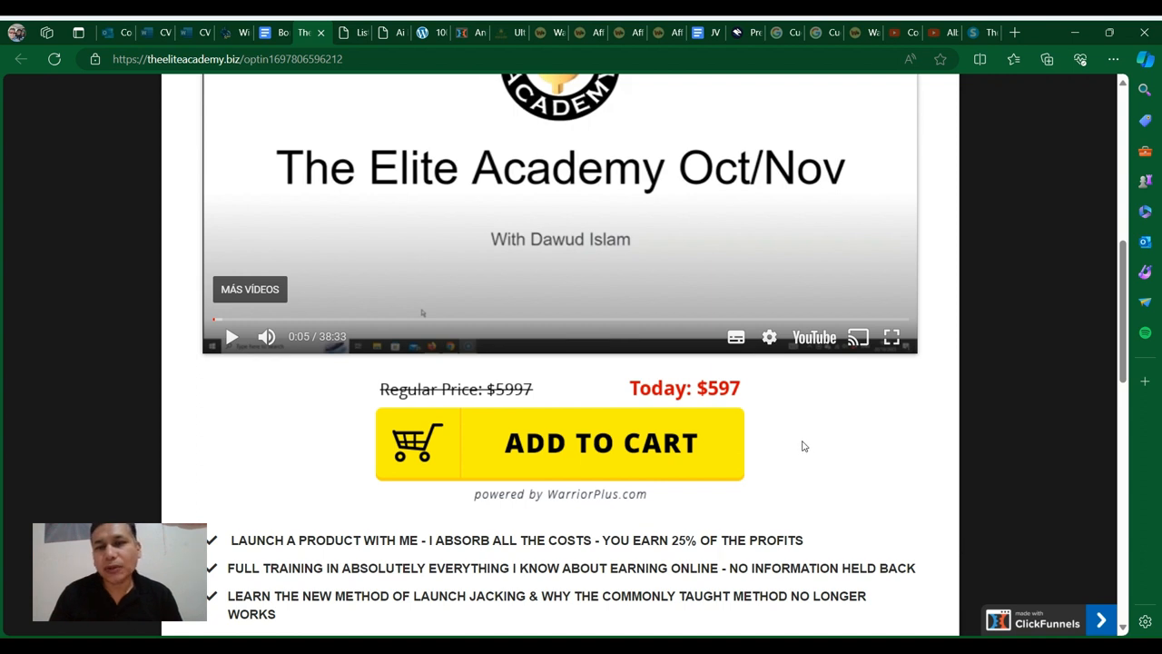
pyautogui.moveTo(806, 443)
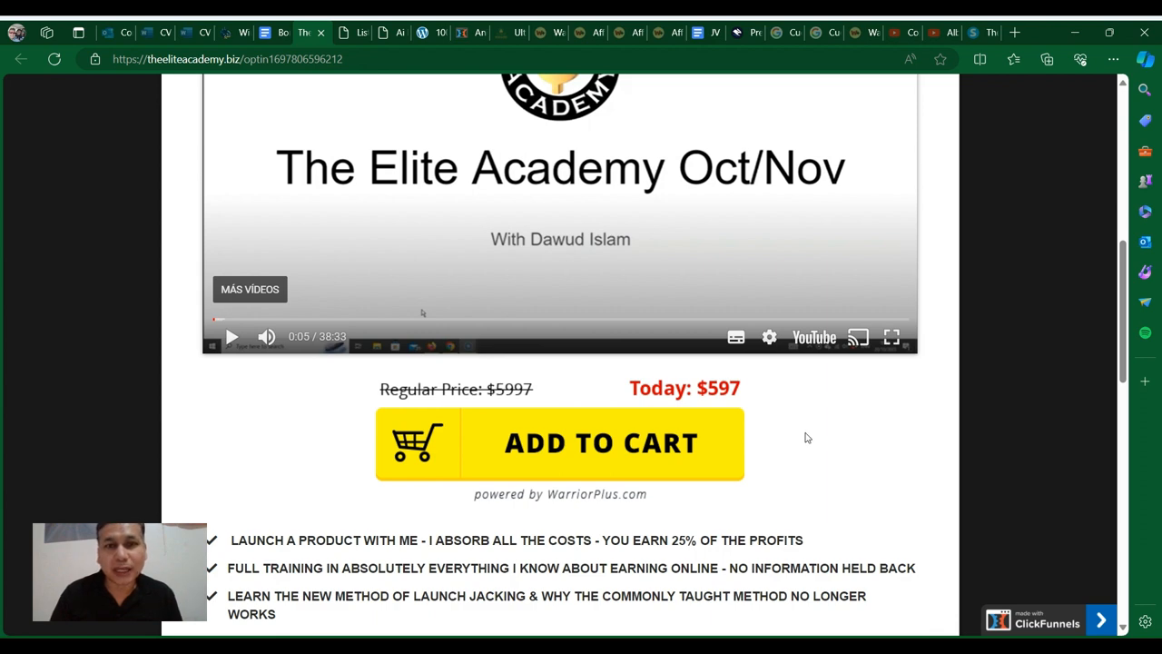
pyautogui.scroll(-3)
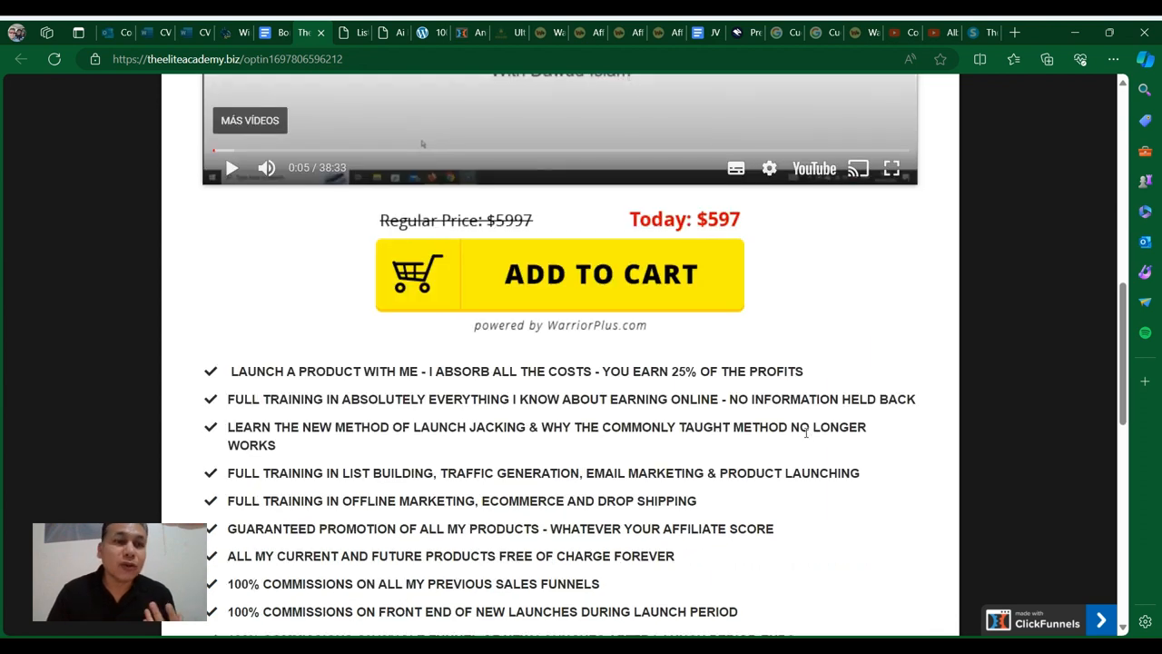
pyautogui.scroll(-3)
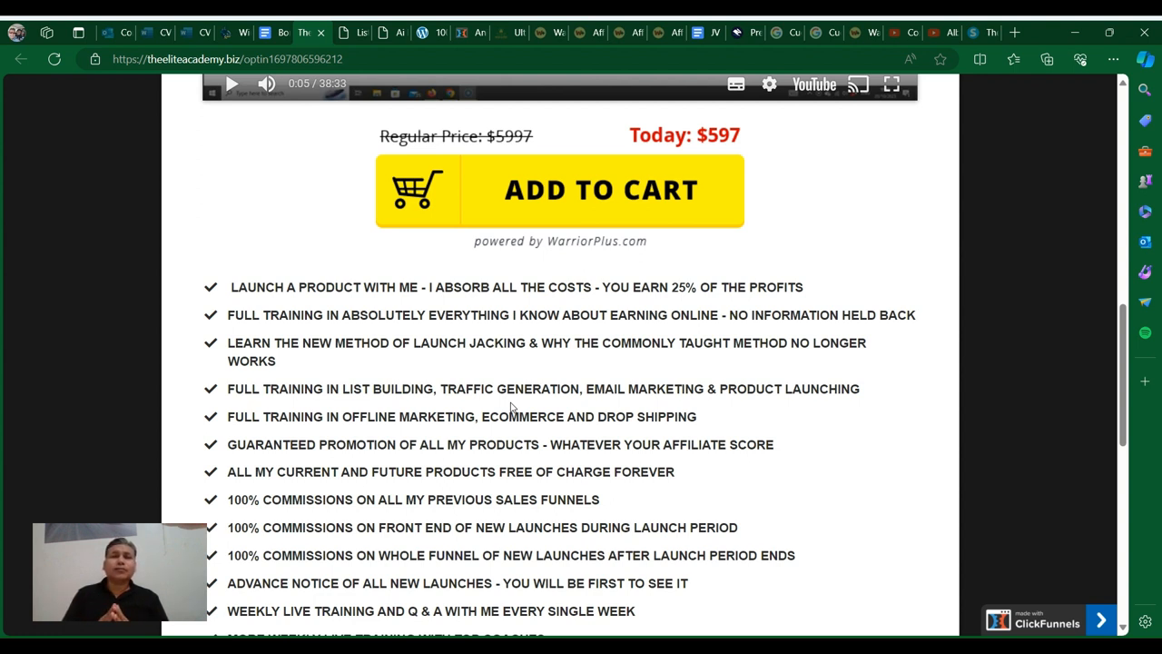
pyautogui.moveTo(523, 363)
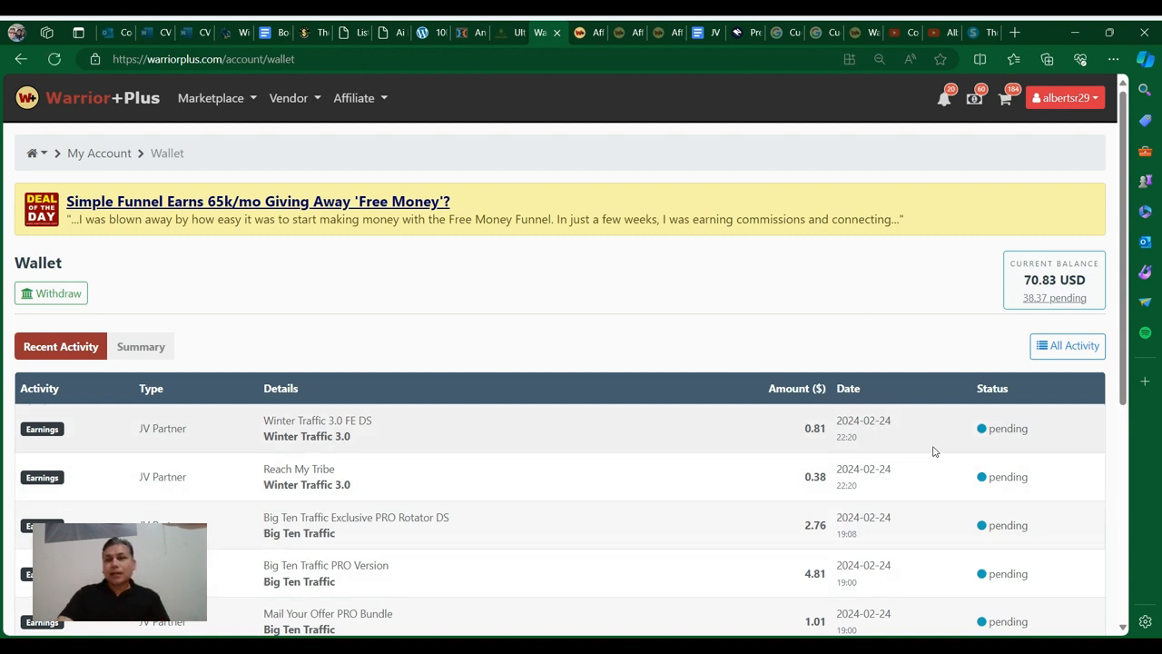
pyautogui.moveTo(861, 302)
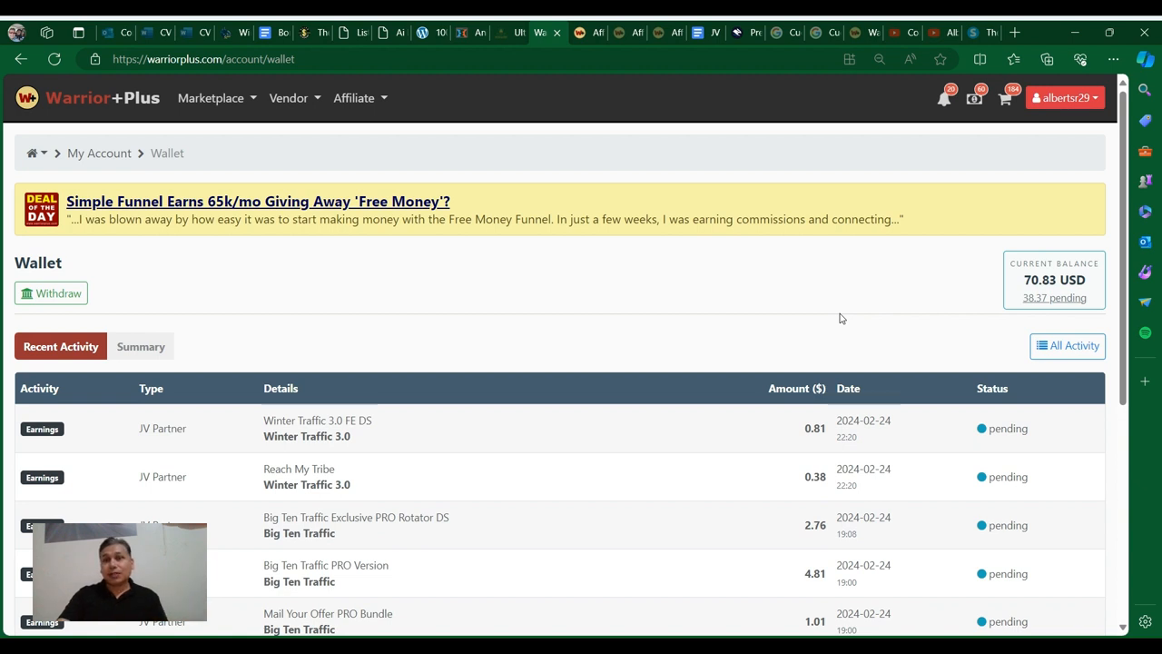
pyautogui.moveTo(676, 160)
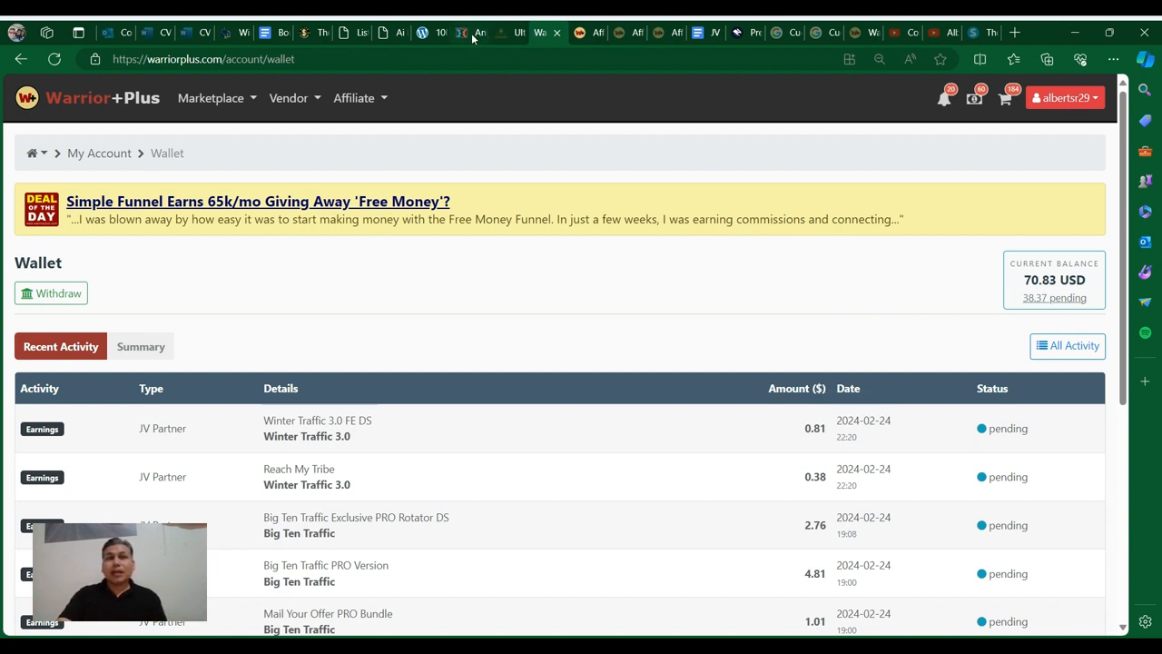
# Show the Animal Kingdom Anarchy 35-products-for-one page with its animated VSL video
pyautogui.click(457, 32)
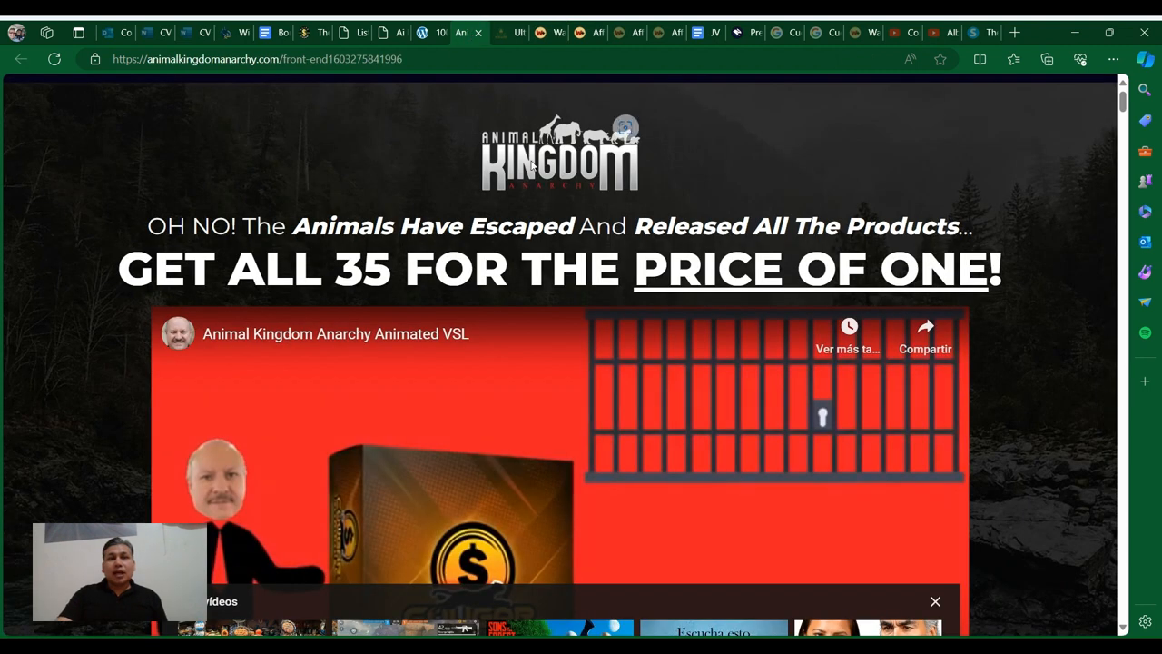
pyautogui.moveTo(748, 198)
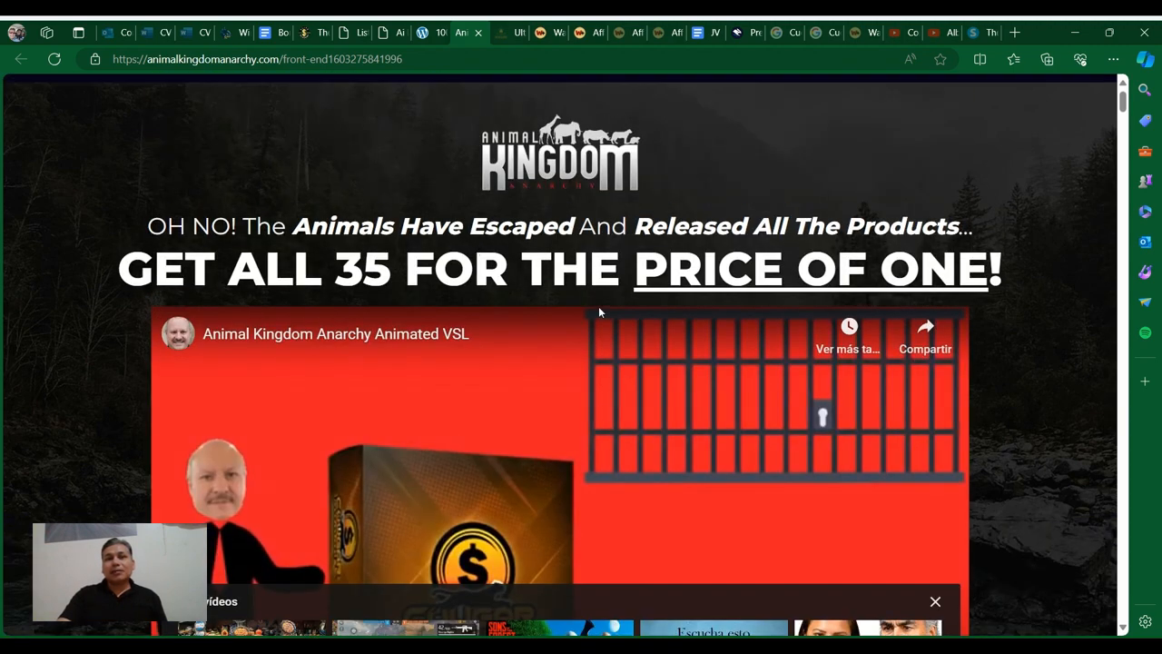
pyautogui.scroll(-3)
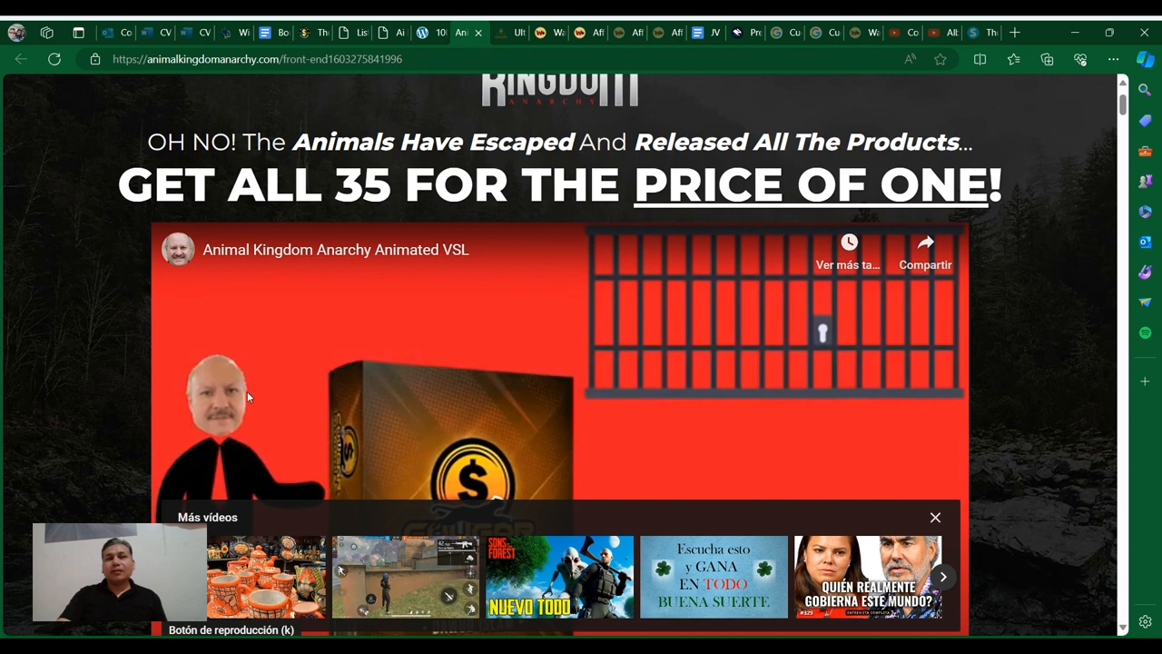
pyautogui.moveTo(407, 320)
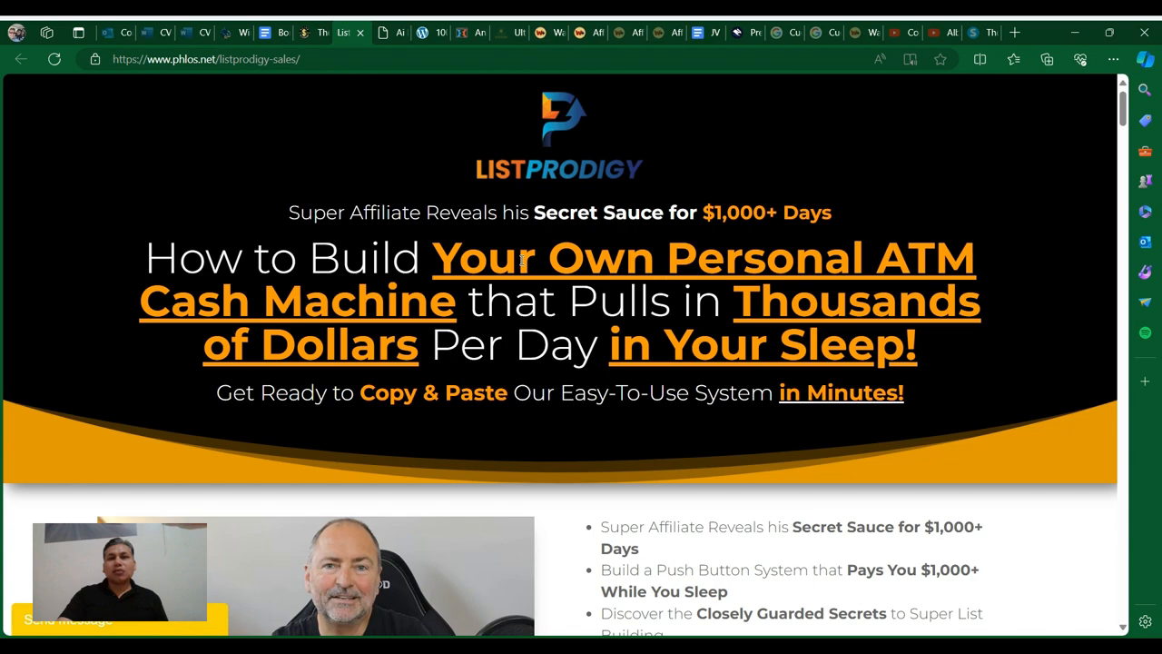
# Scroll List Prodigy's benefits down to its $0 add-to-cart offer and back up
pyautogui.scroll(-3)
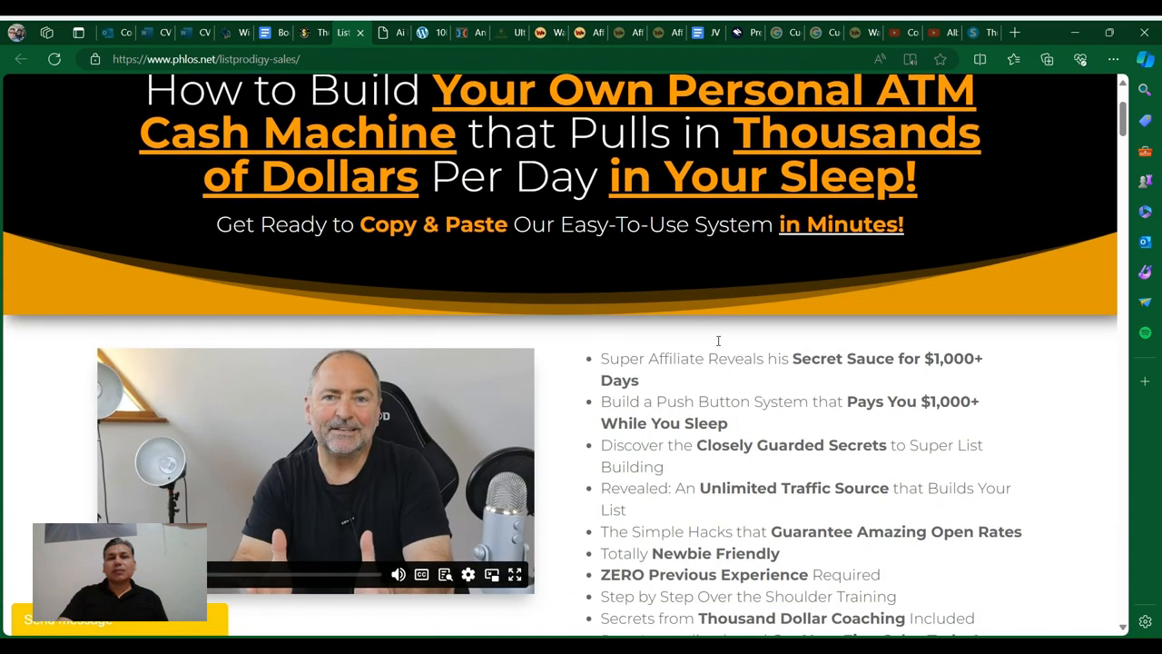
pyautogui.scroll(-3)
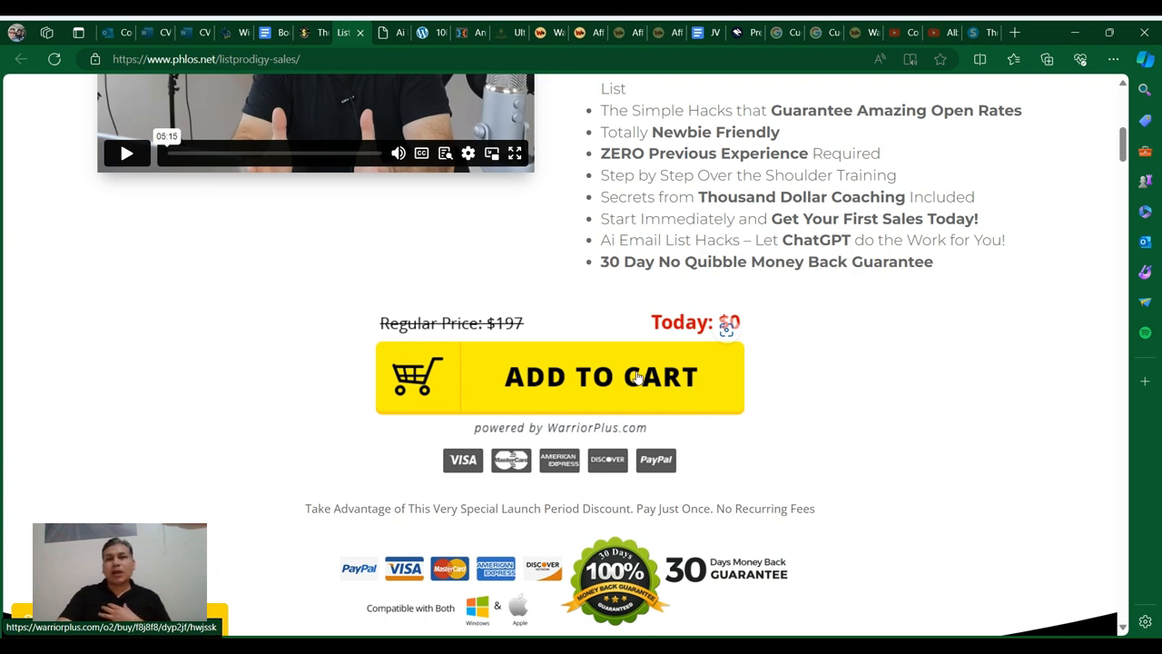
pyautogui.moveTo(817, 226)
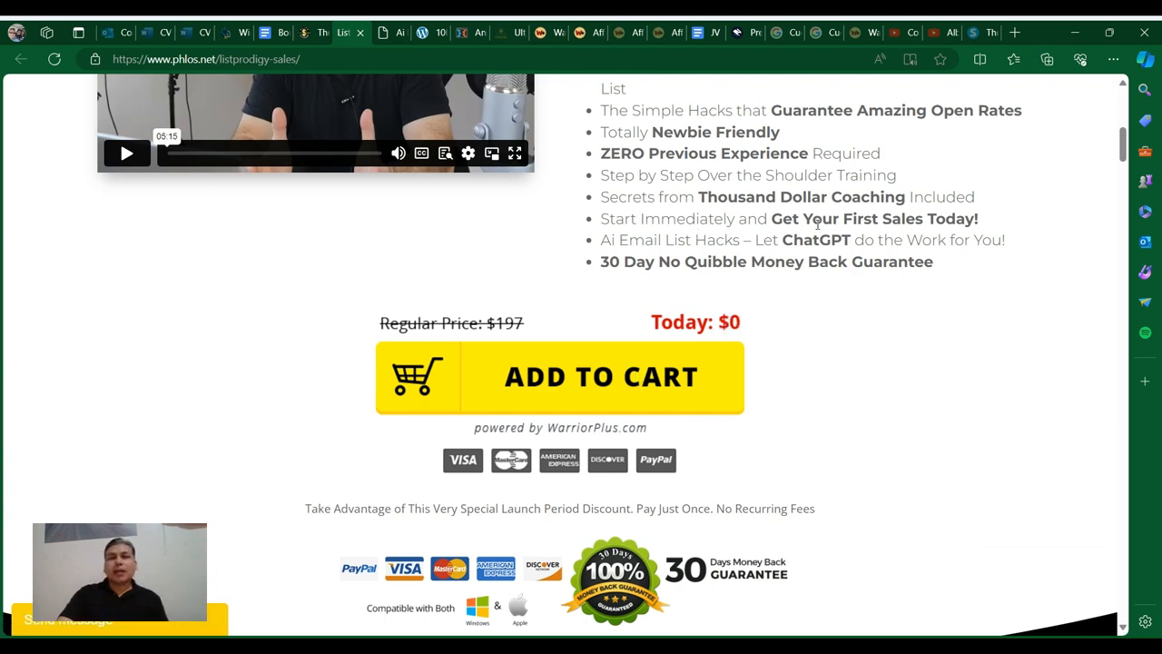
pyautogui.scroll(3)
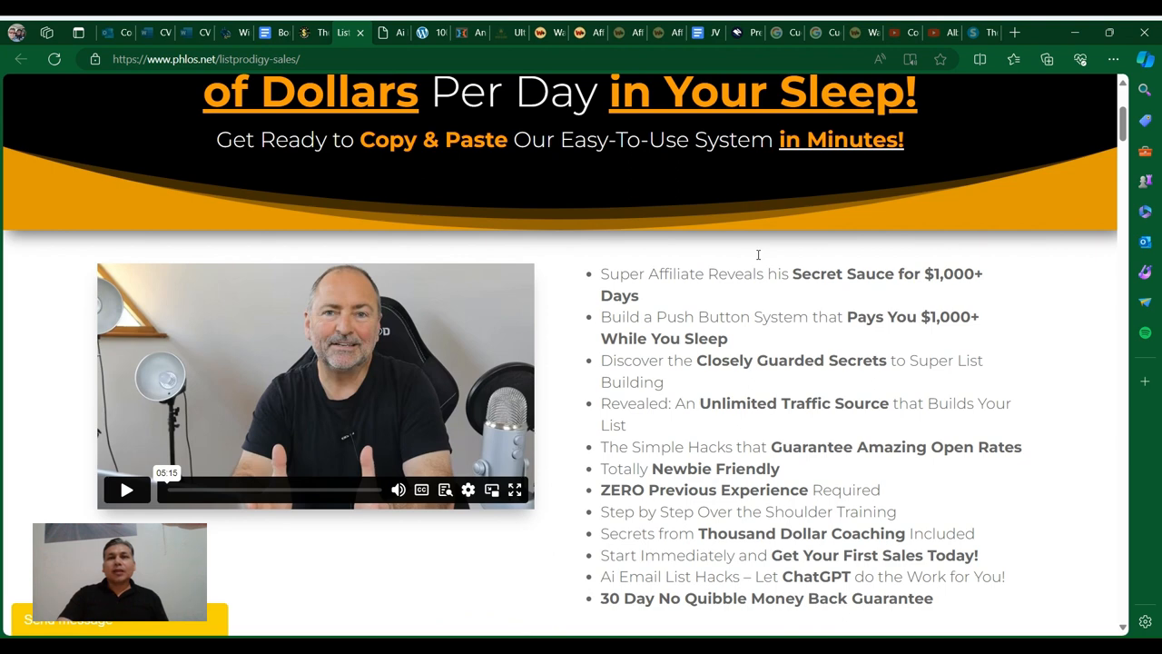